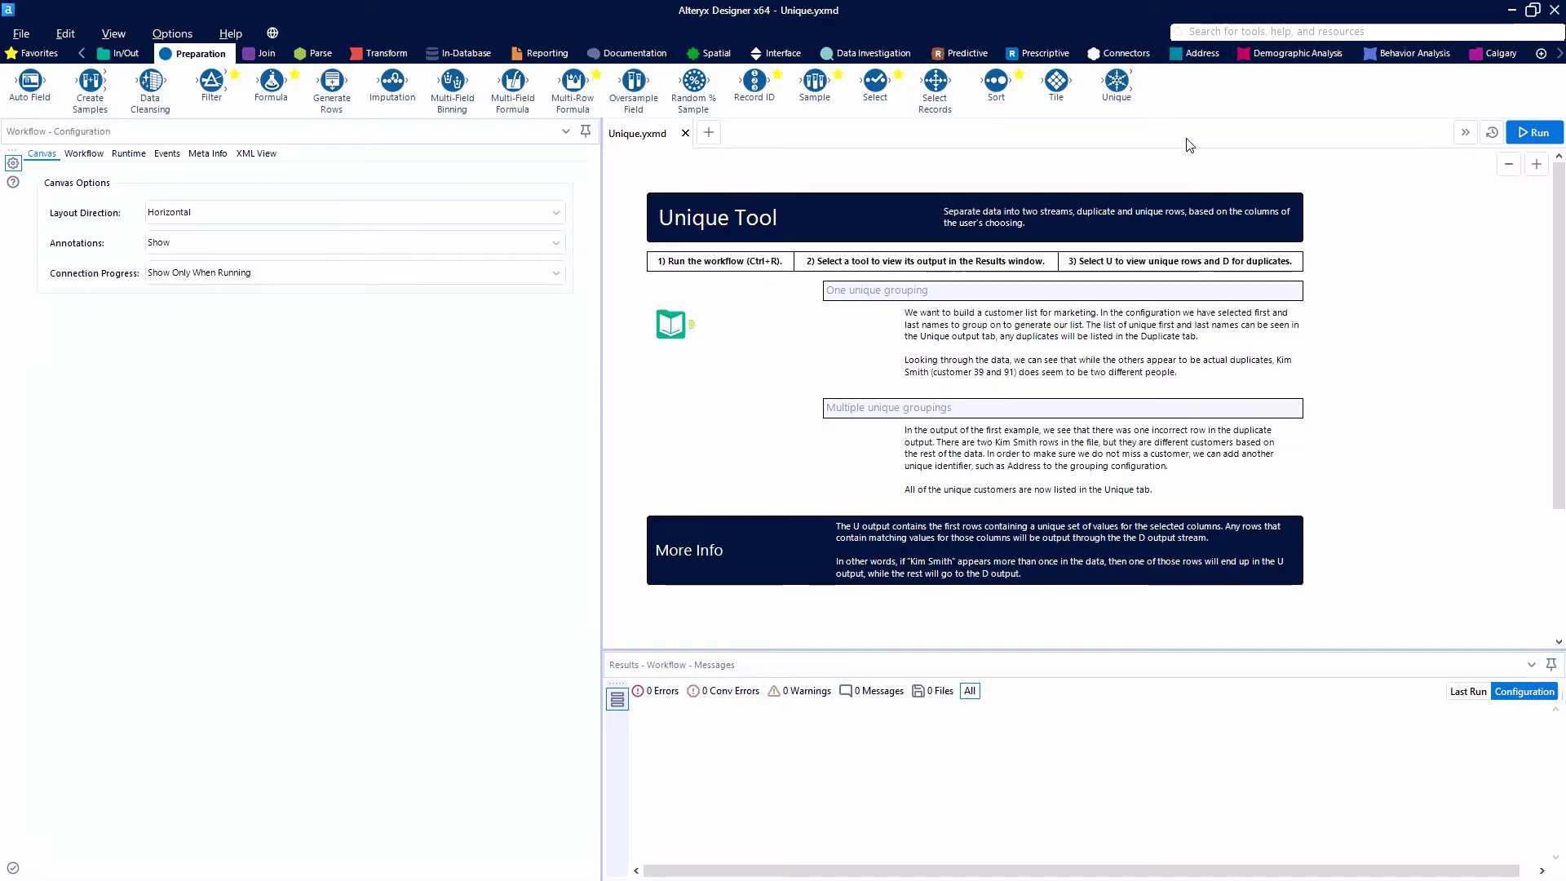
{"action": "mouse_move", "coordinate": [1116, 88]}
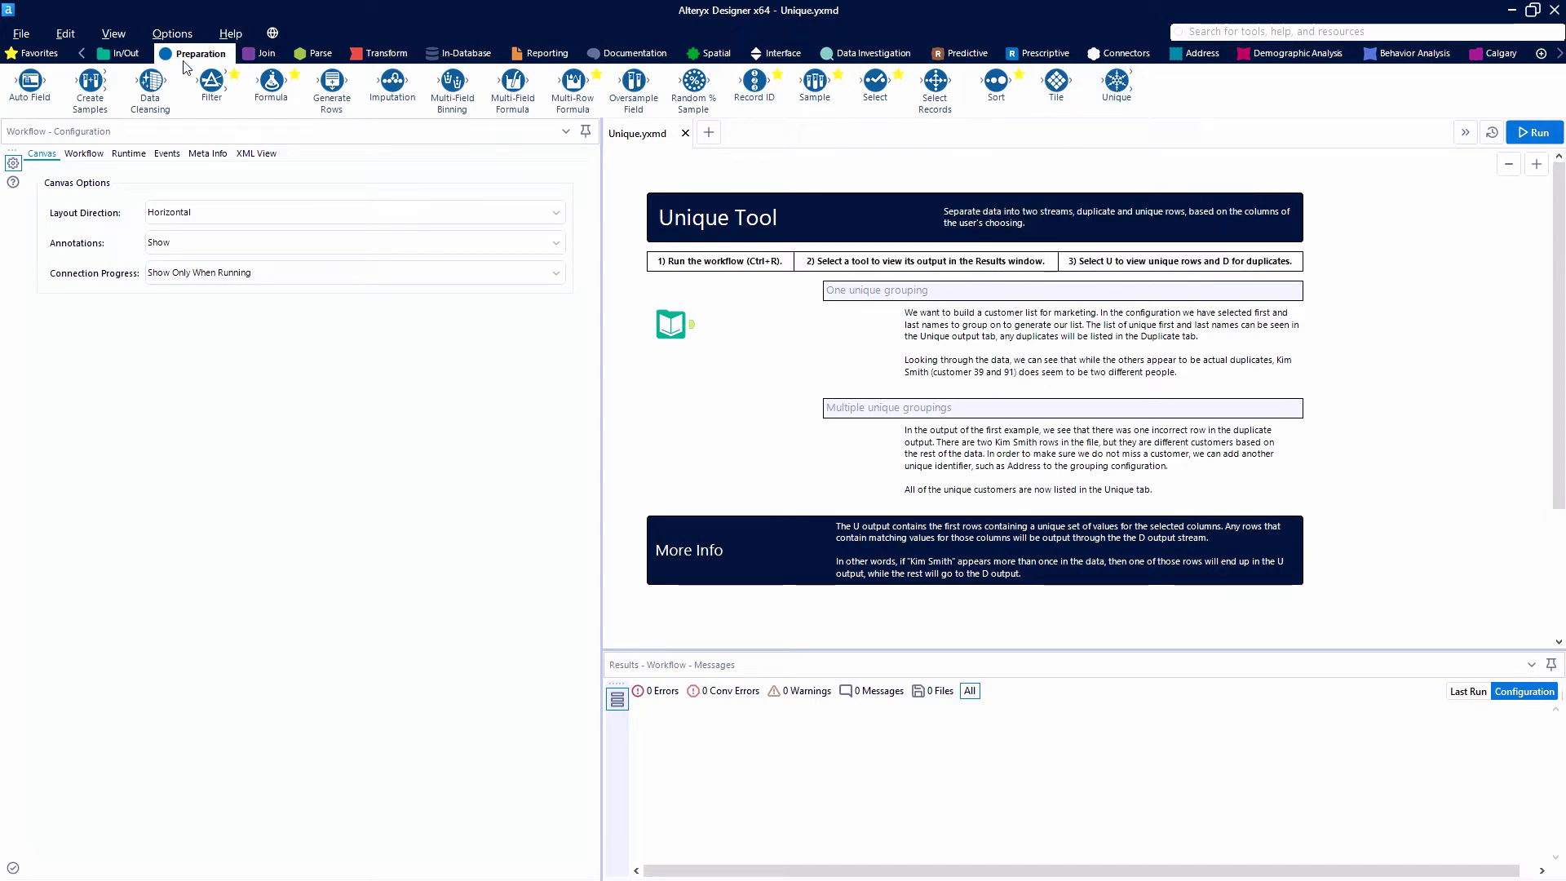
{"action": "mouse_move", "coordinate": [1116, 87]}
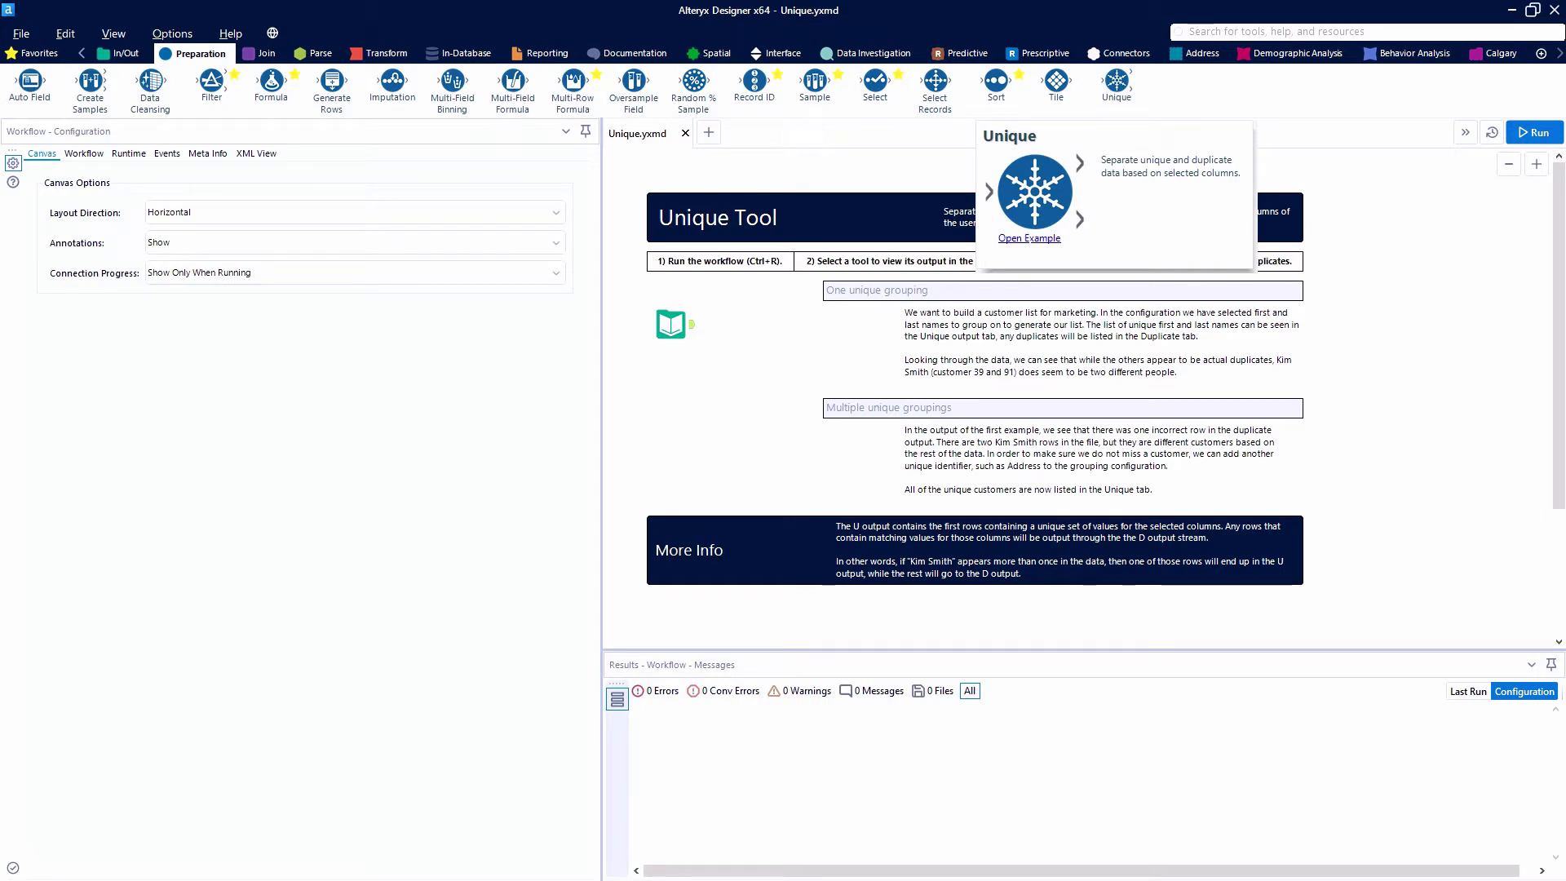
{"action": "mouse_move", "coordinate": [1115, 85]}
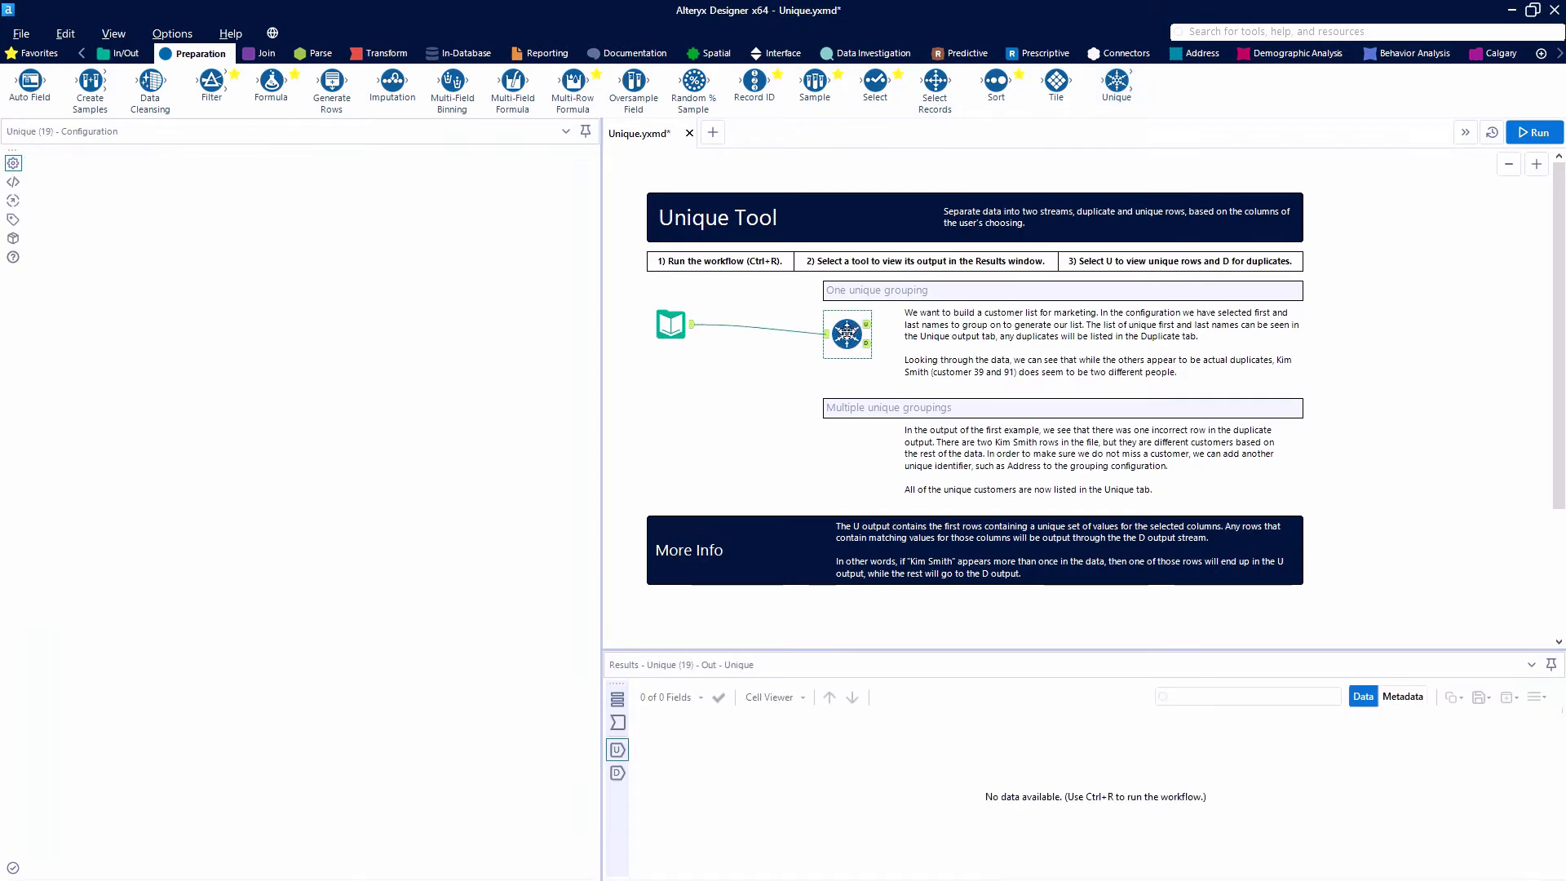
Step: Group the Unique tool on FirstName and LastName and run, giving 96 input records
{"action": "left_click", "coordinate": [846, 326]}
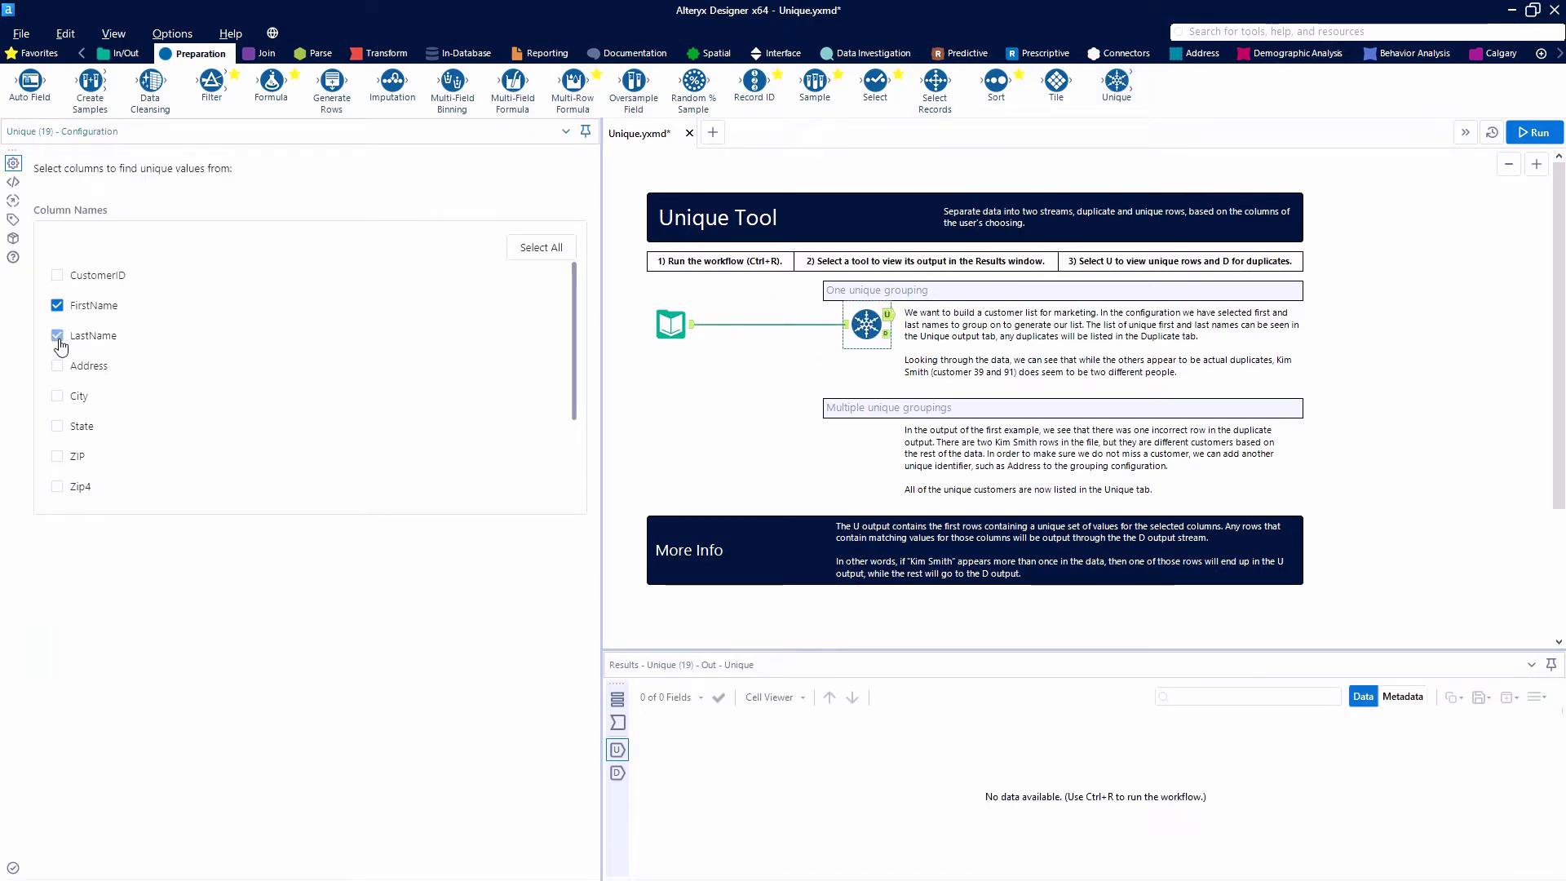
{"action": "left_click", "coordinate": [57, 334]}
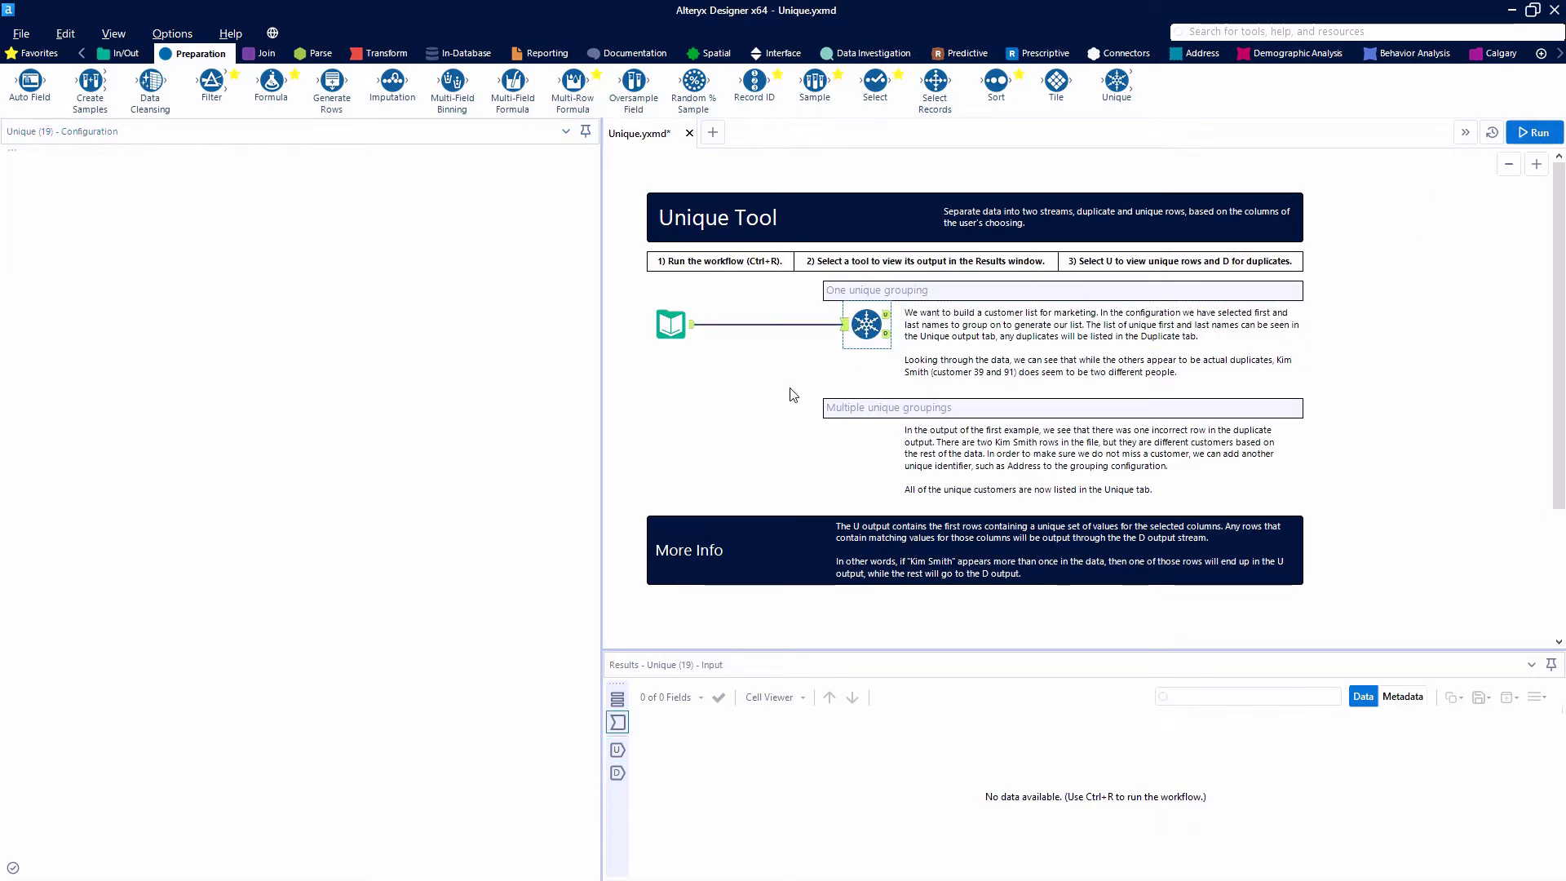
{"action": "left_click", "coordinate": [1537, 130]}
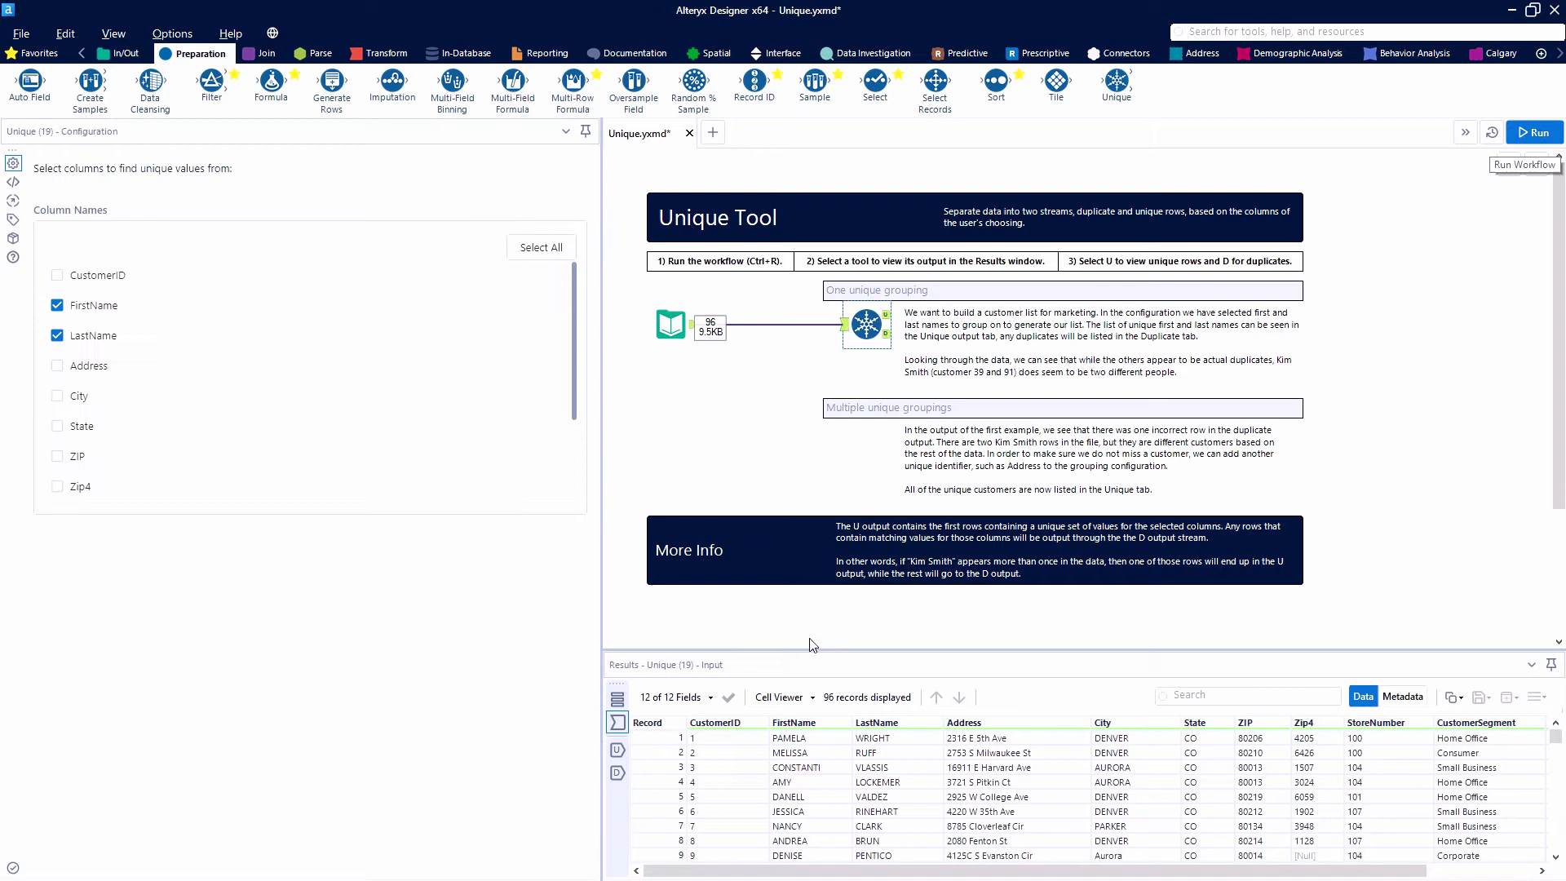
{"action": "mouse_move", "coordinate": [864, 321]}
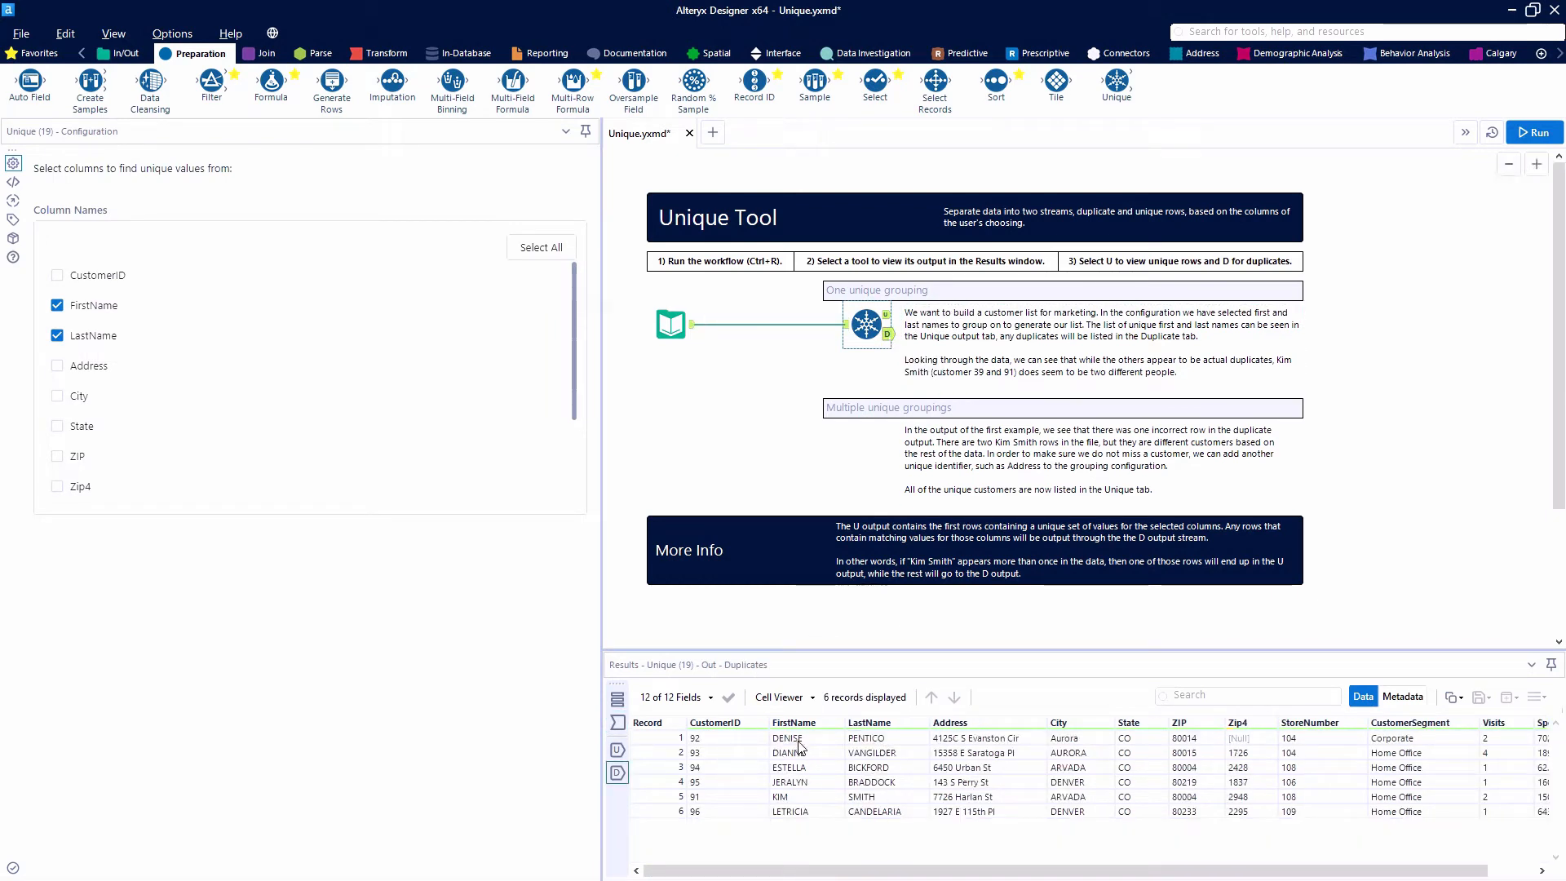
{"action": "mouse_move", "coordinate": [833, 780]}
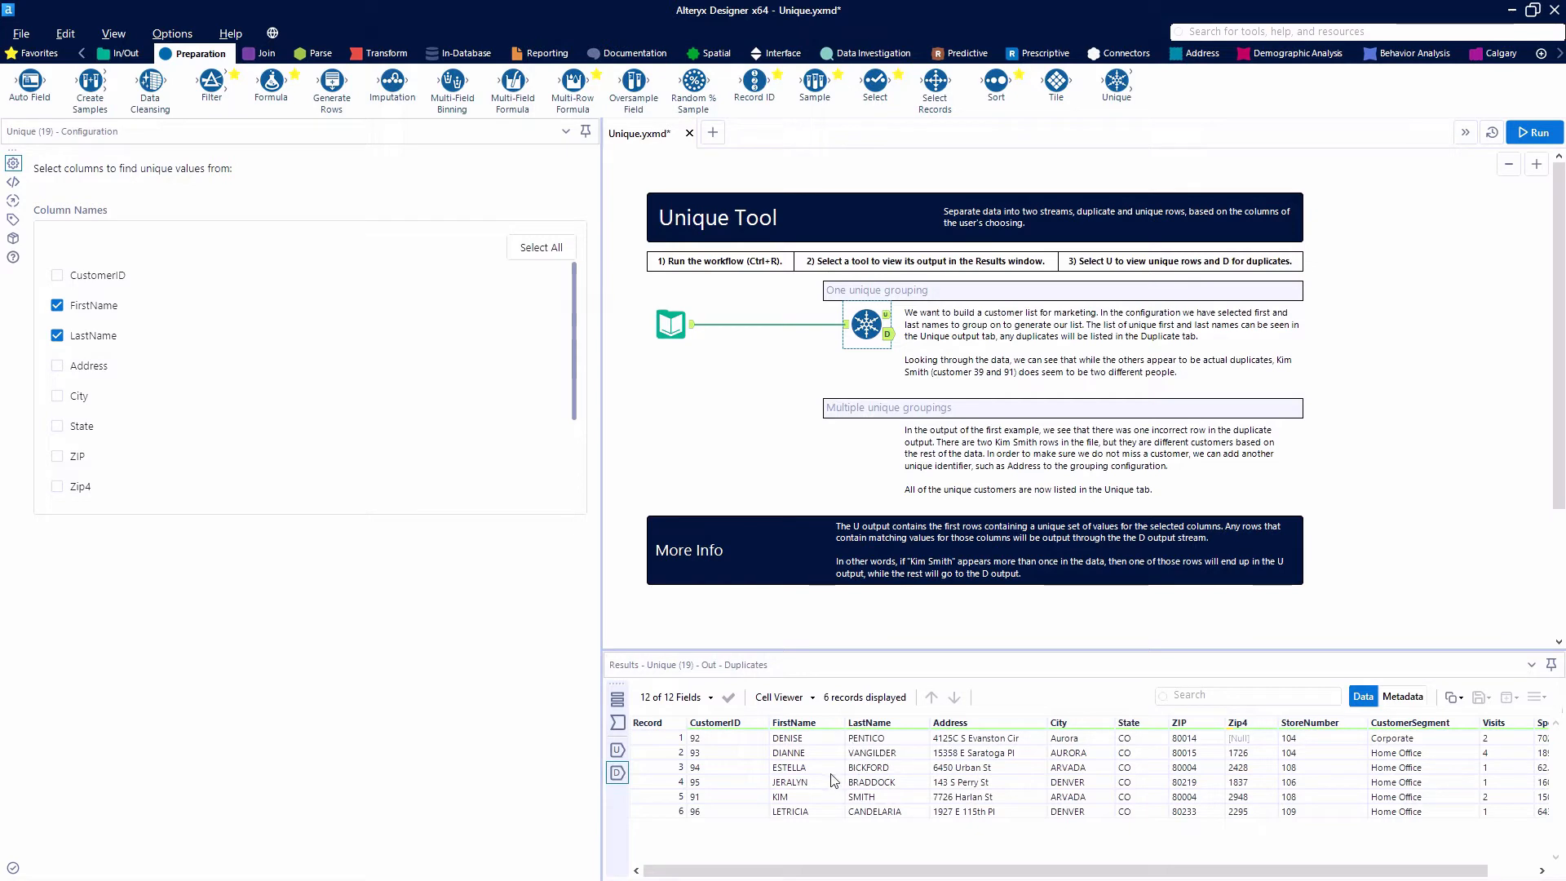
{"action": "mouse_move", "coordinate": [909, 813]}
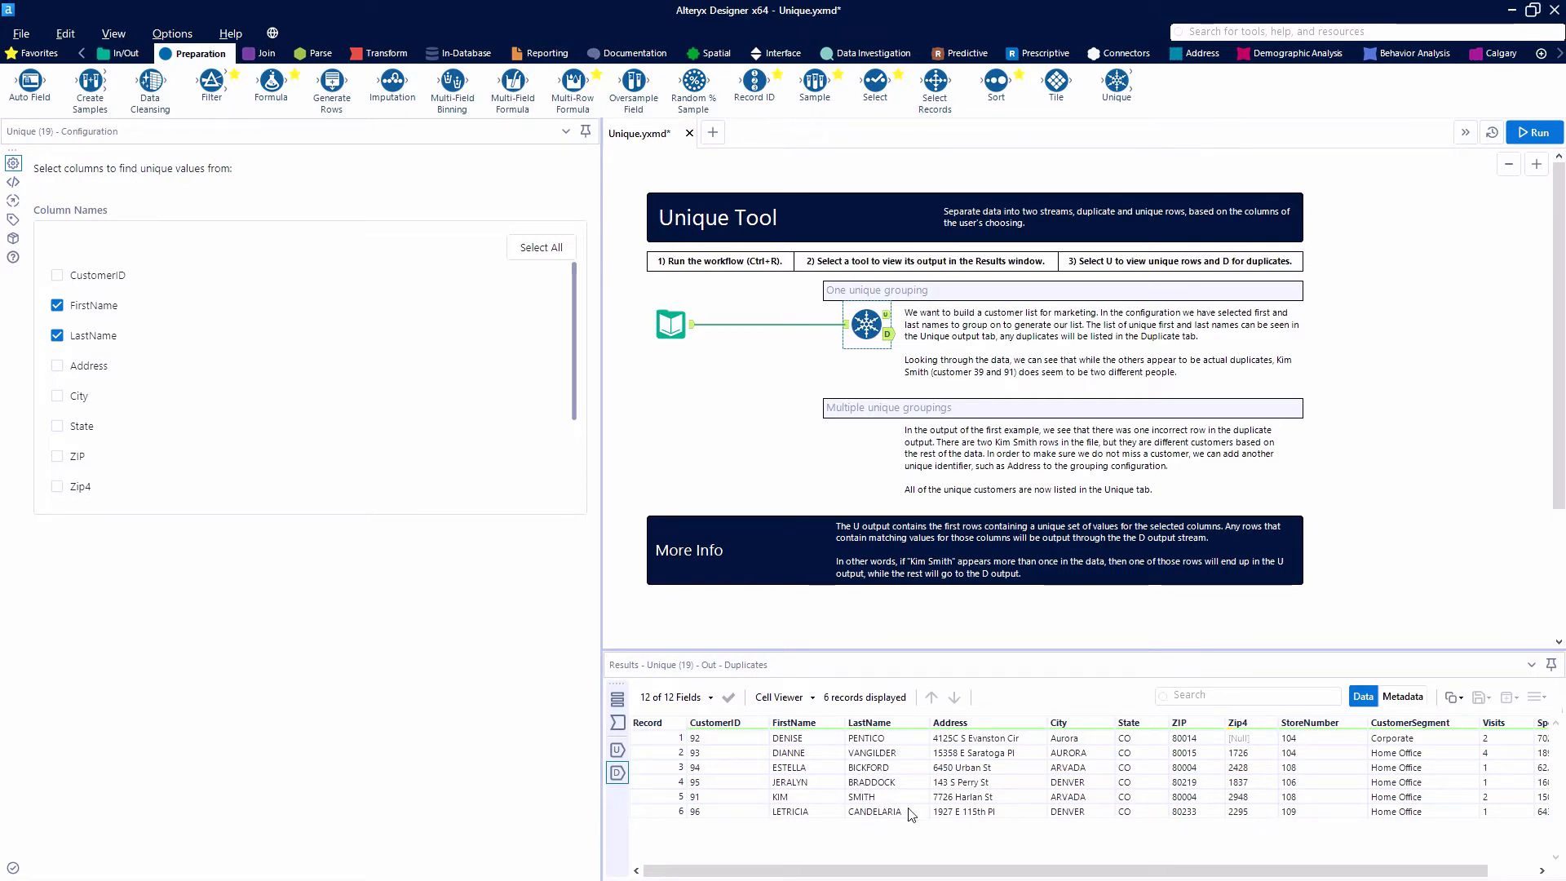
{"action": "mouse_move", "coordinate": [809, 804]}
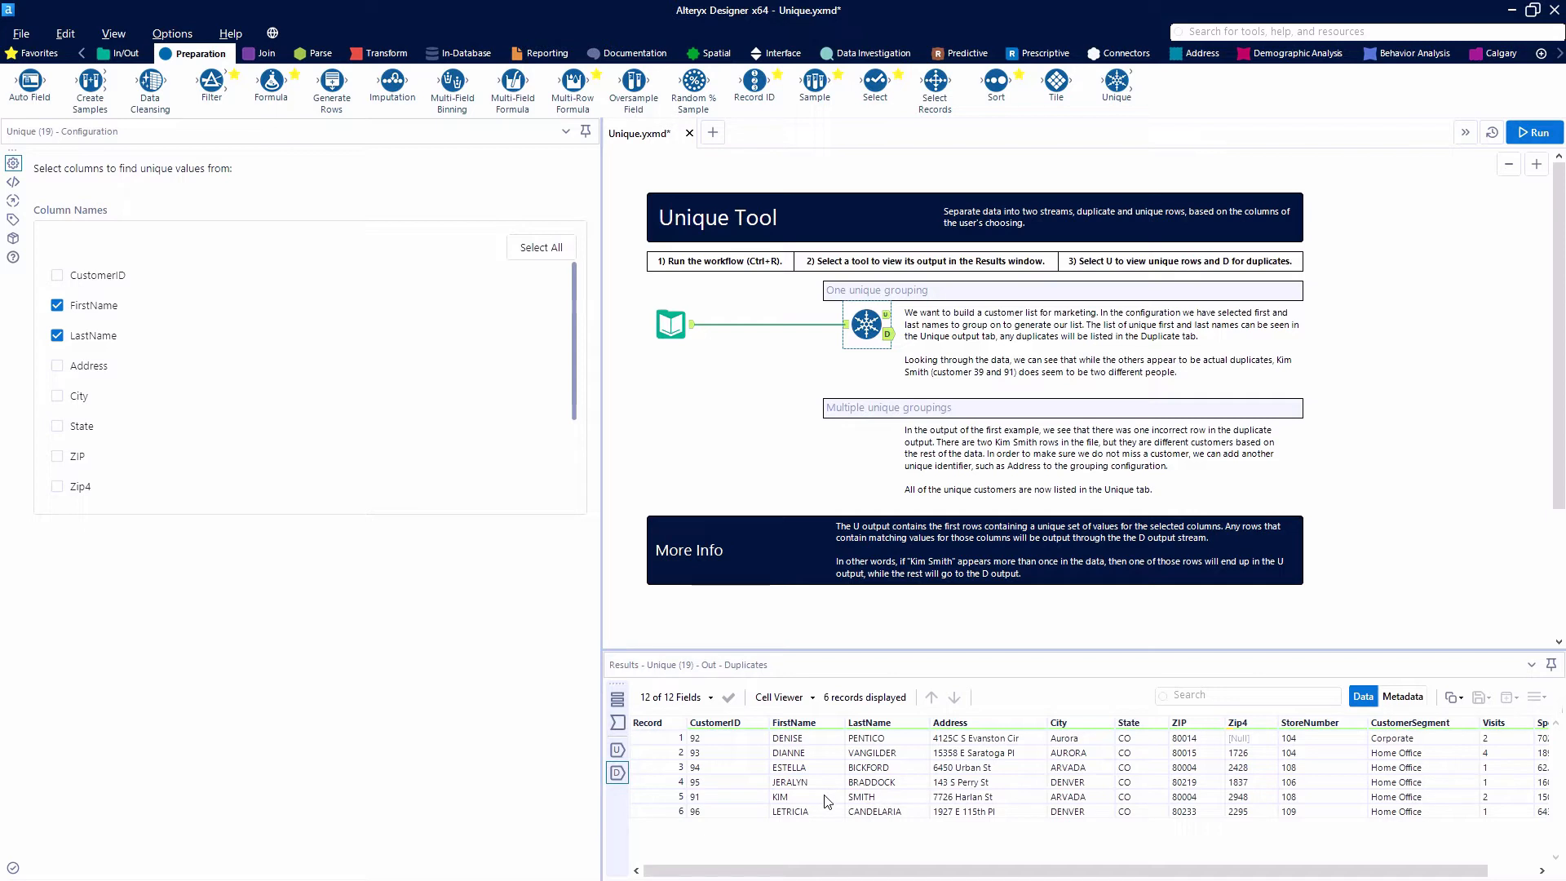
{"action": "mouse_move", "coordinate": [722, 801]}
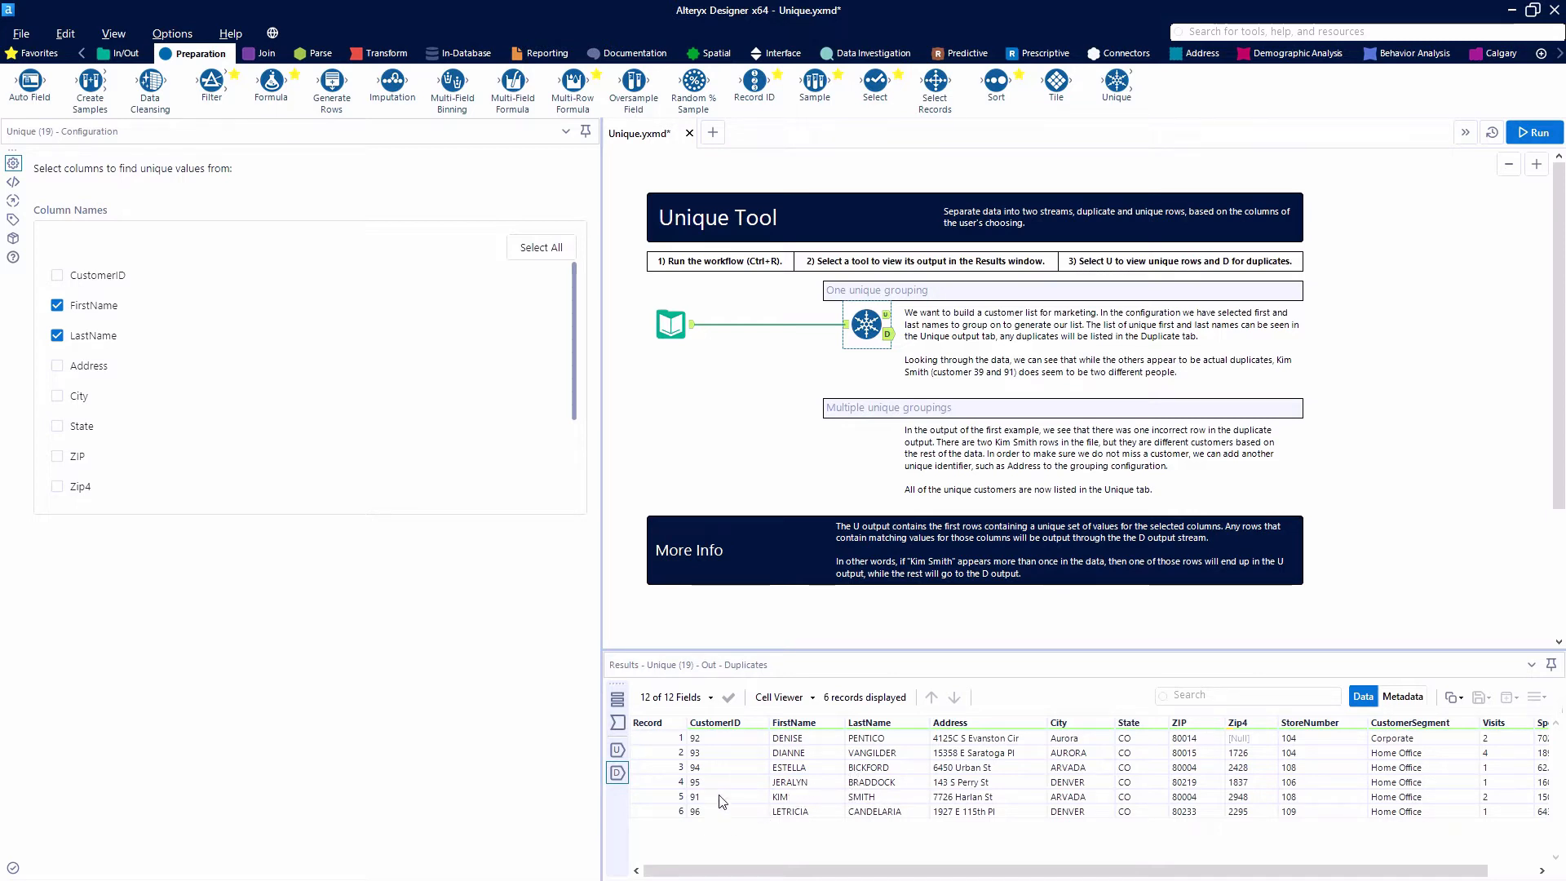
{"action": "left_click", "coordinate": [695, 796]}
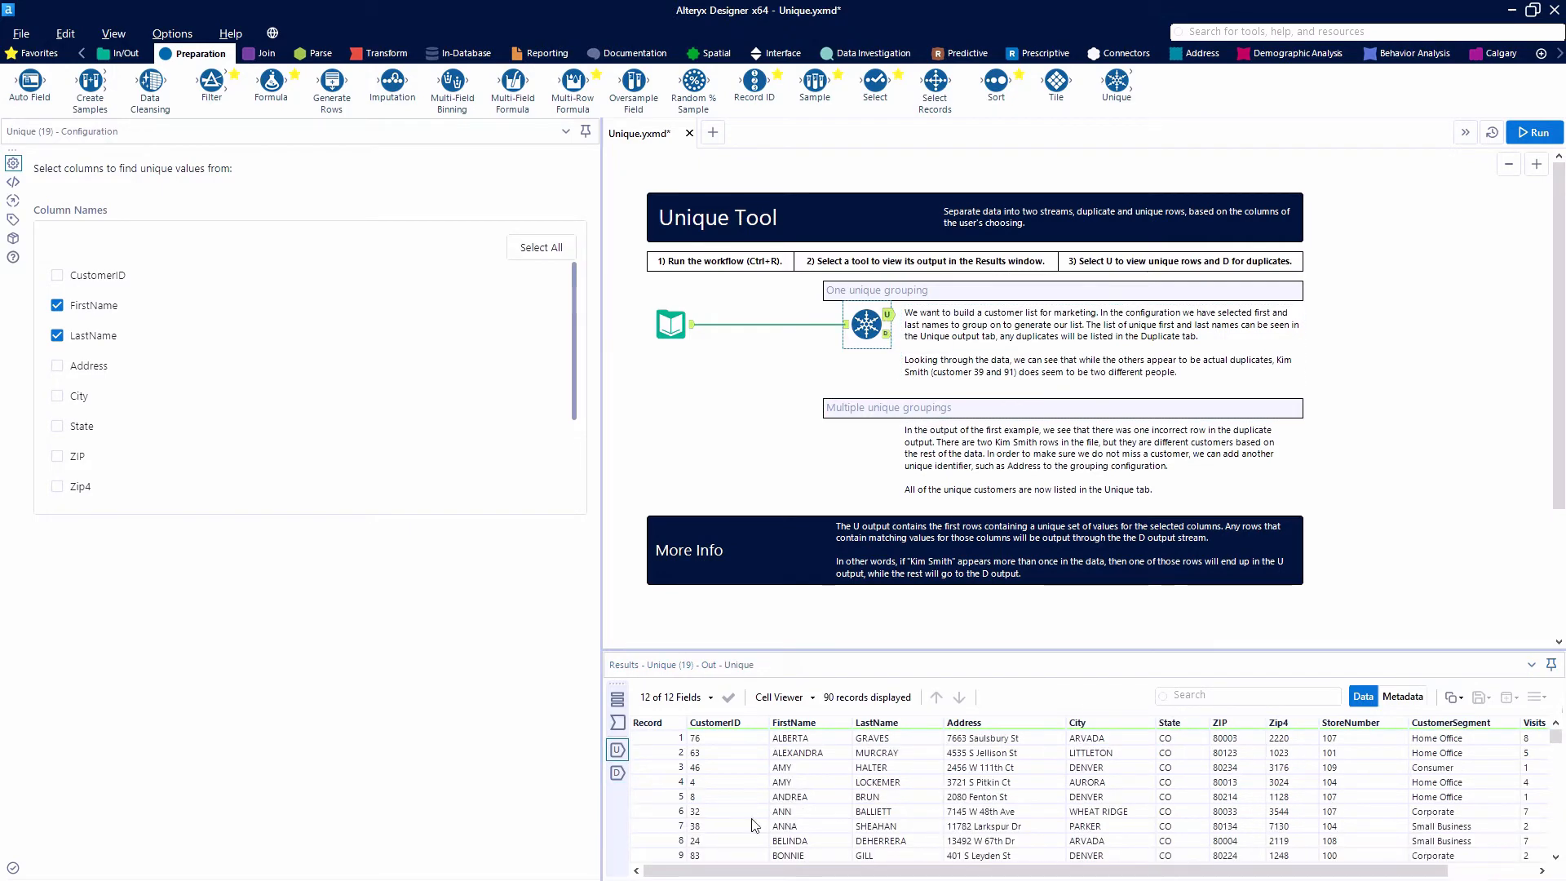
{"action": "scroll", "scroll_direction": "down", "scroll_amount": 3}
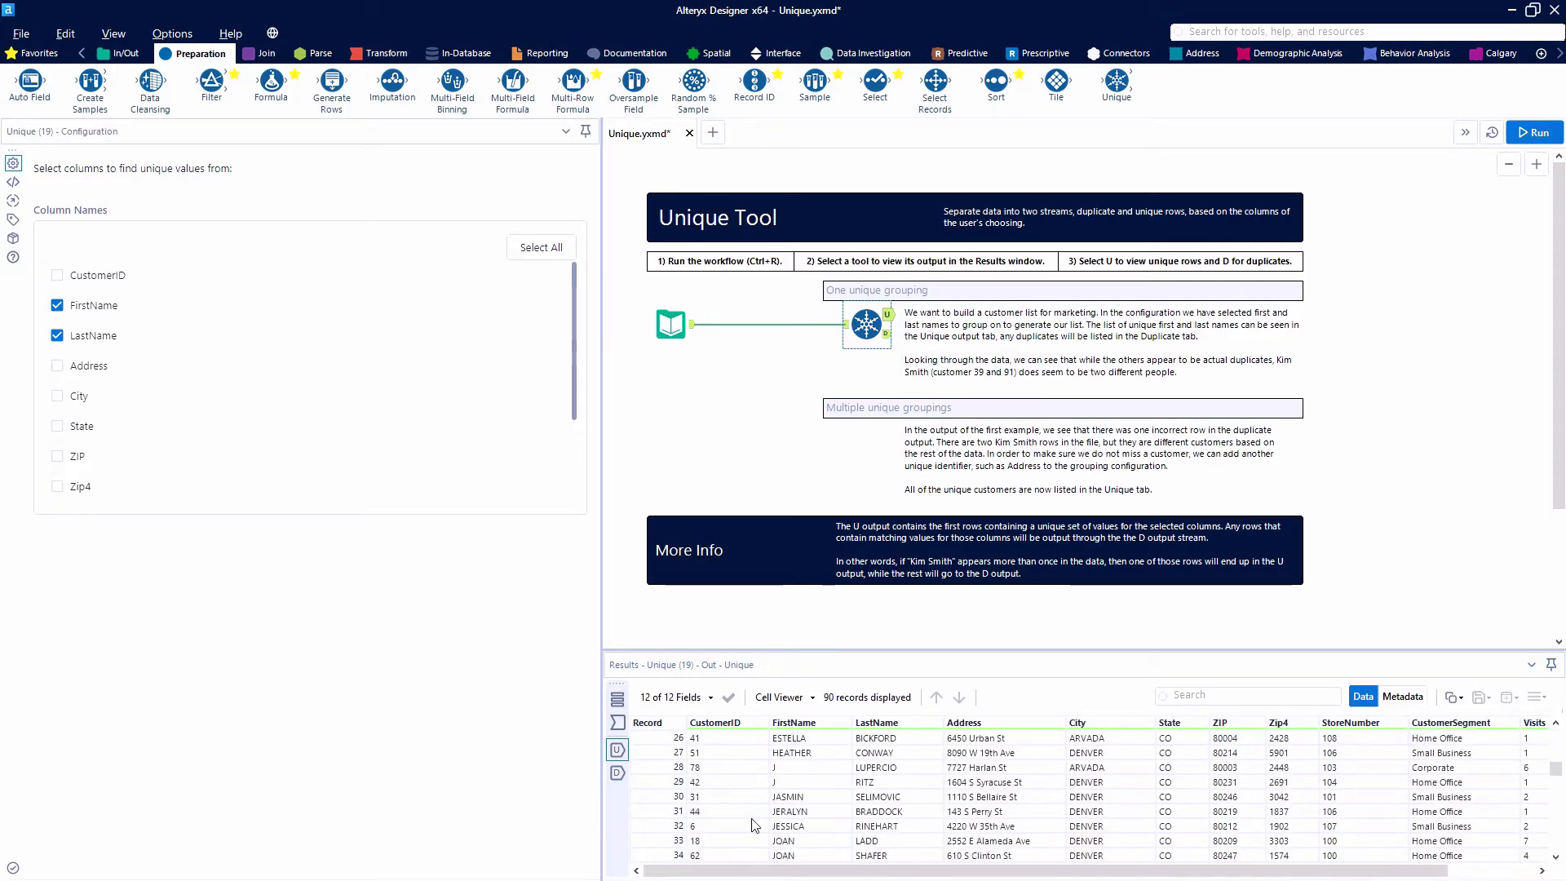
{"action": "scroll", "scroll_direction": "down", "scroll_amount": 3}
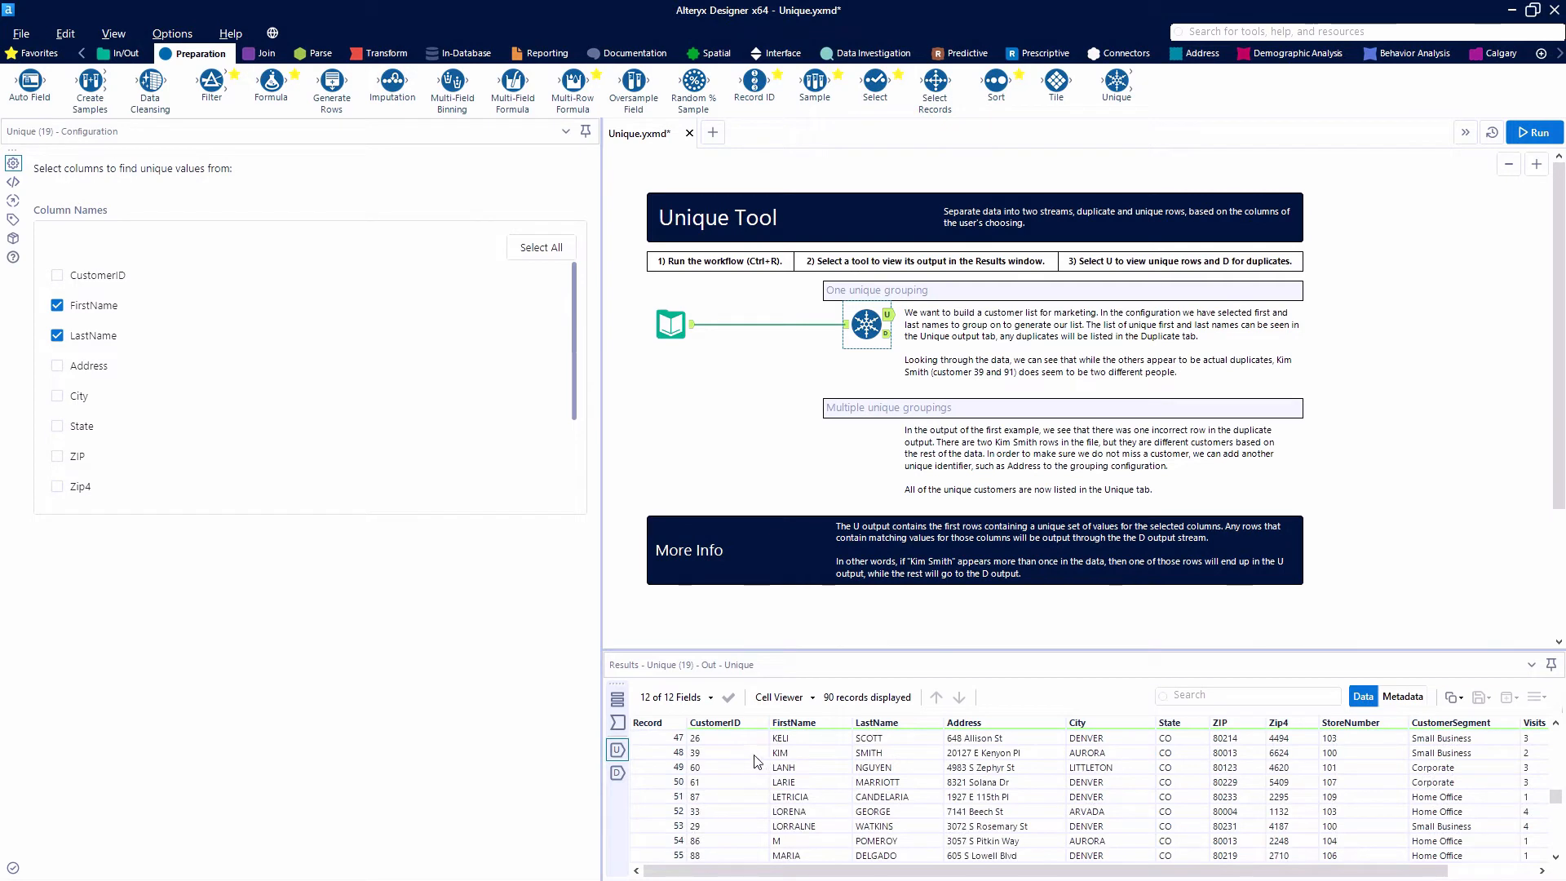
{"action": "left_click", "coordinate": [874, 752]}
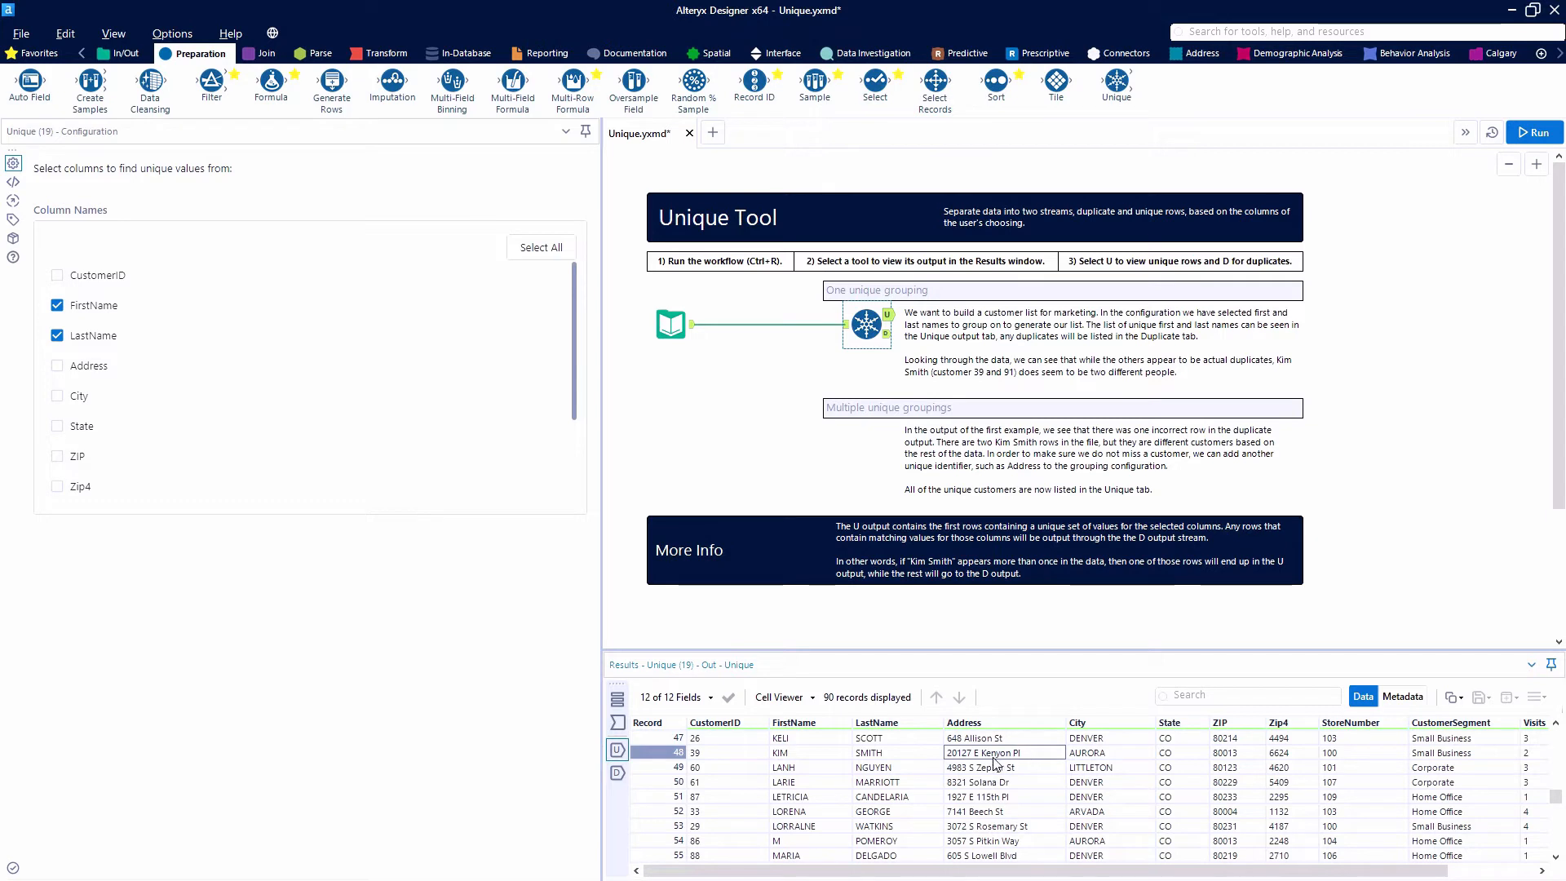
{"action": "mouse_move", "coordinate": [866, 322]}
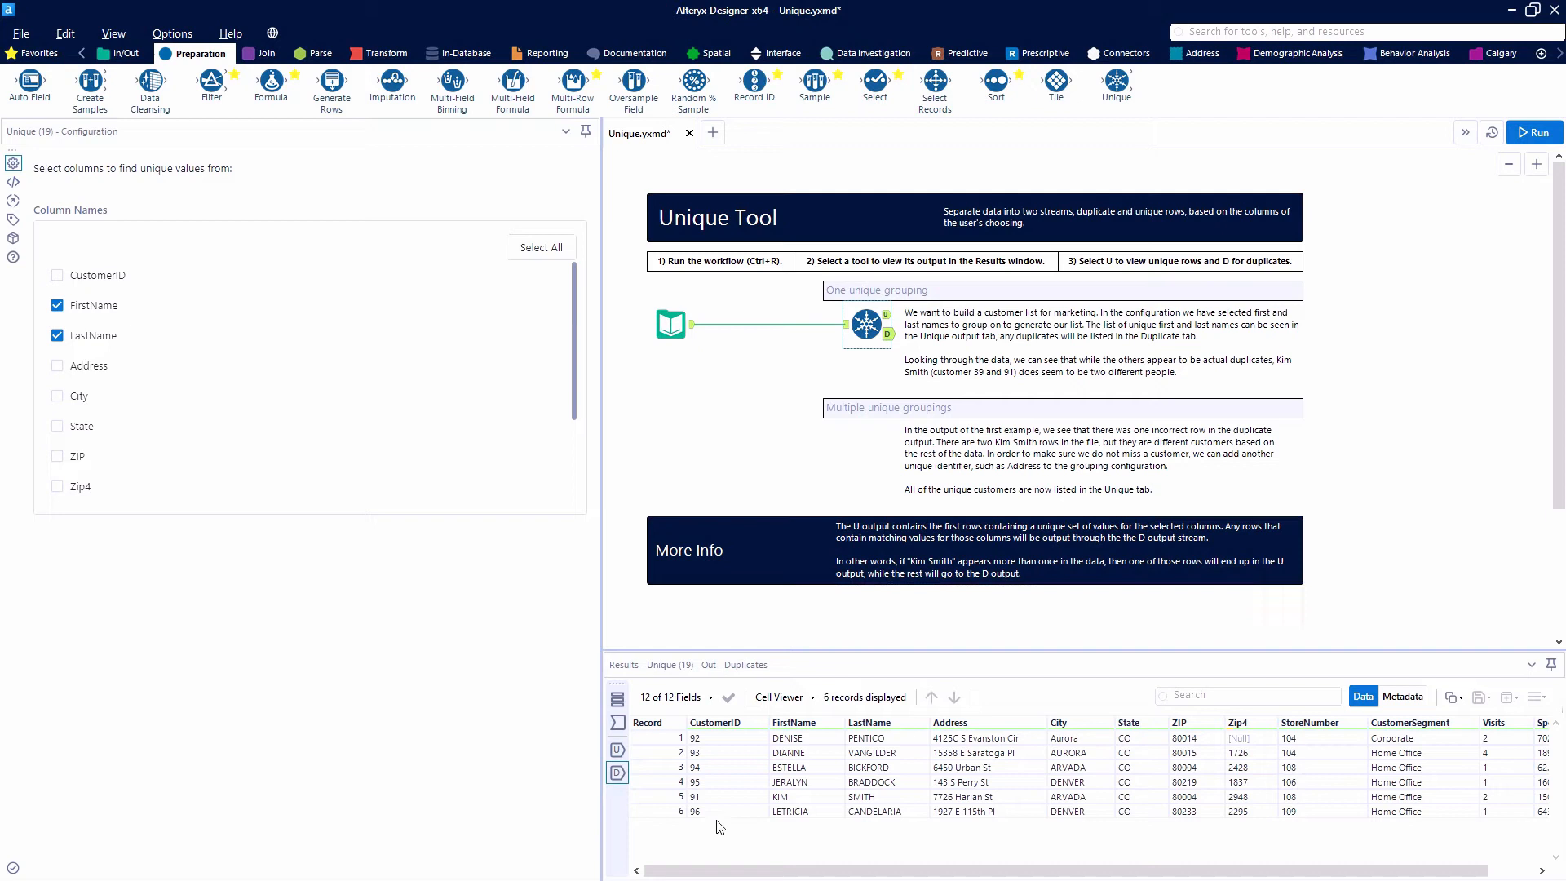
{"action": "mouse_move", "coordinate": [1013, 797]}
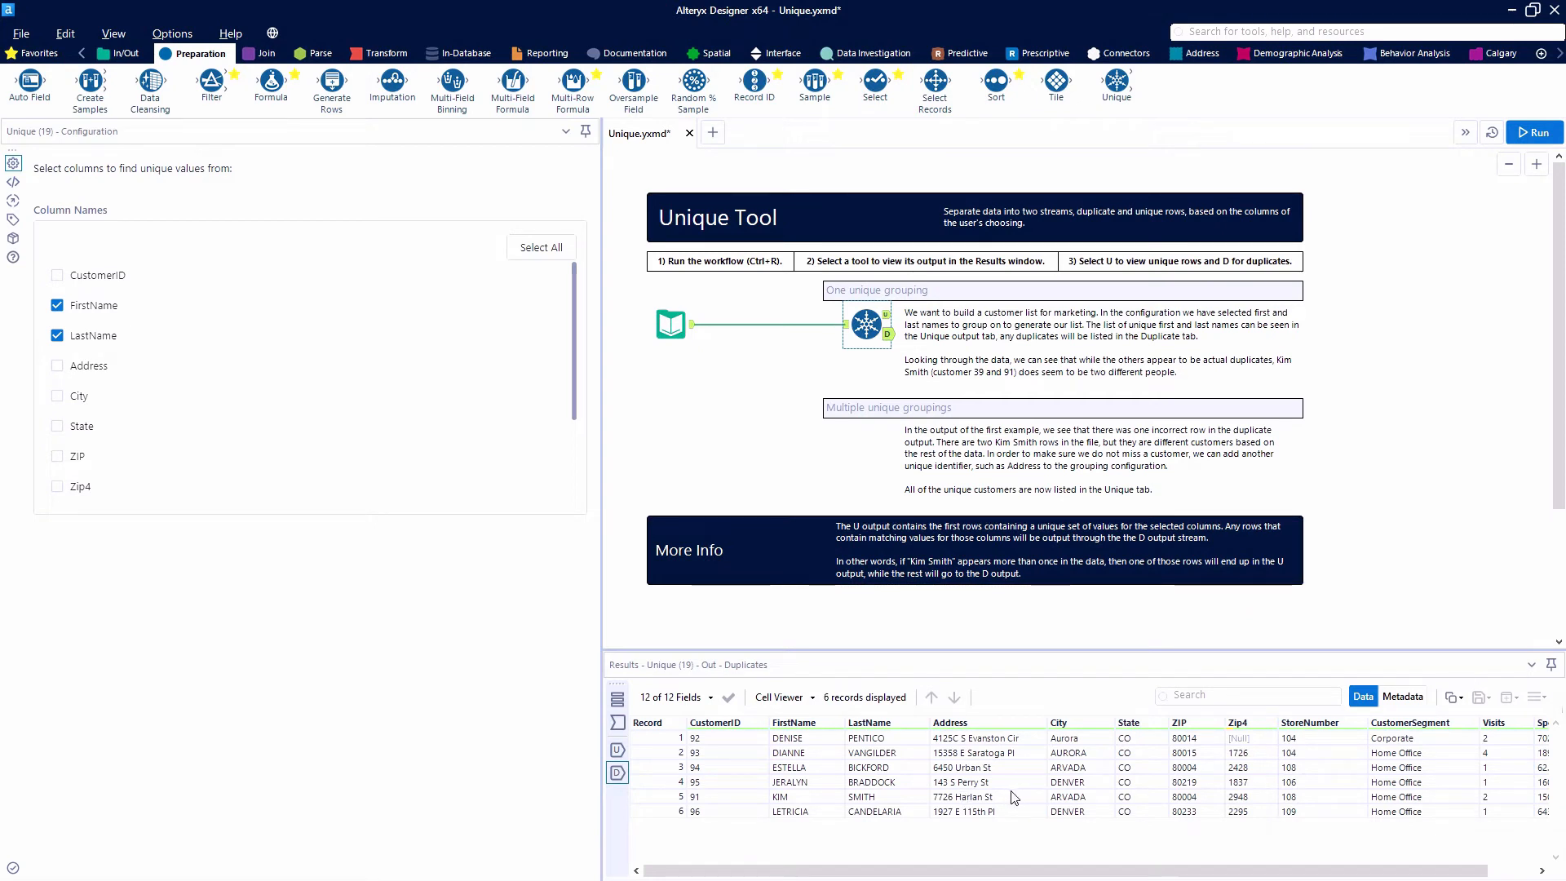
{"action": "mouse_move", "coordinate": [904, 89]}
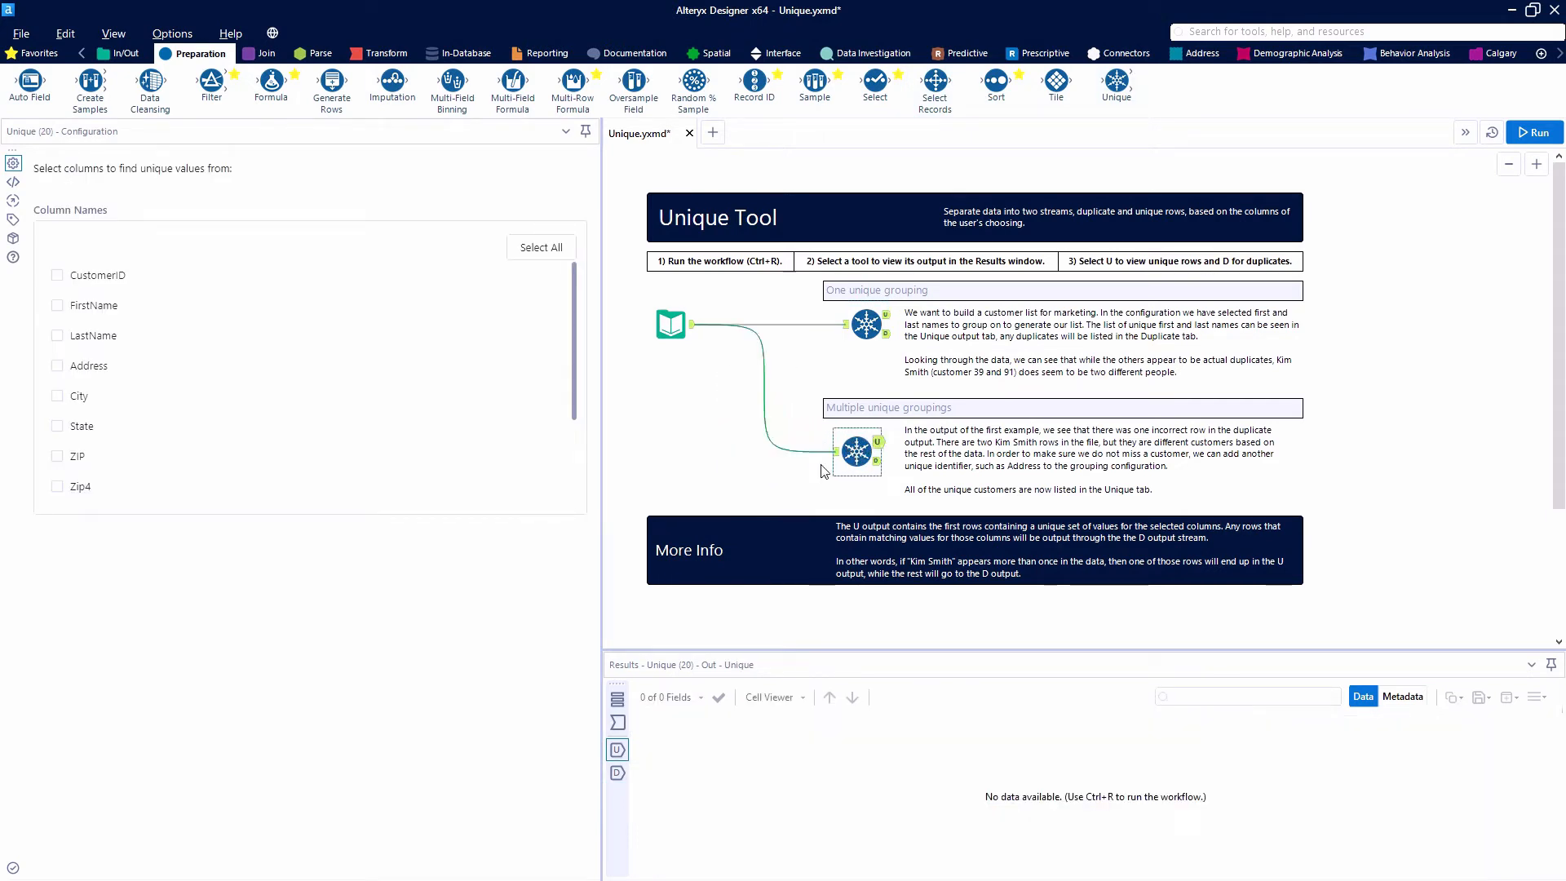
{"action": "left_click", "coordinate": [57, 305]}
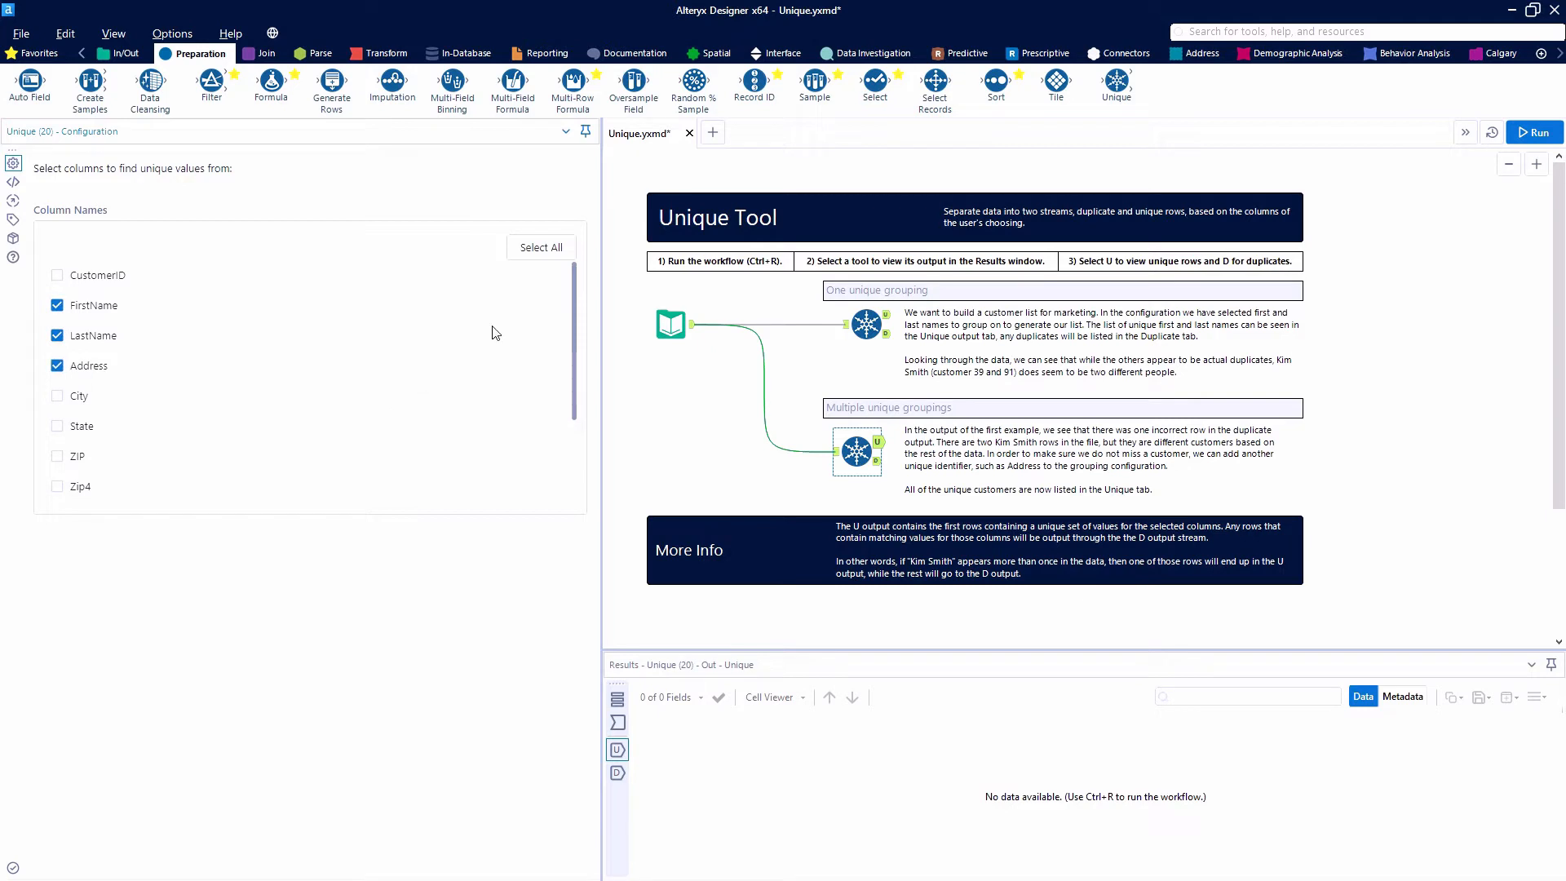
{"action": "left_click", "coordinate": [1535, 130]}
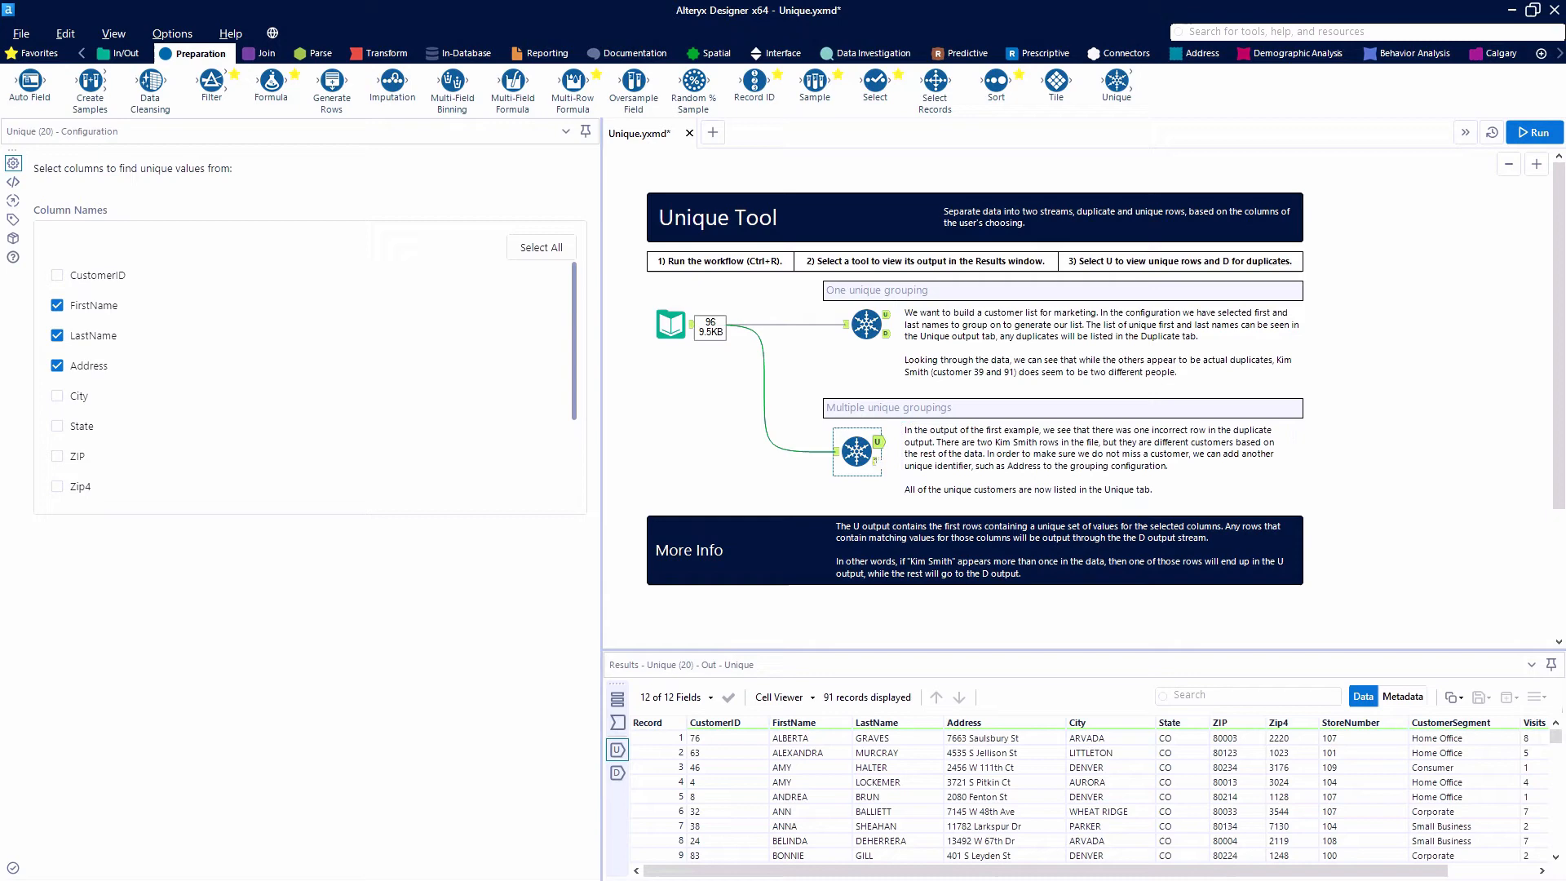
{"action": "left_click", "coordinate": [617, 772]}
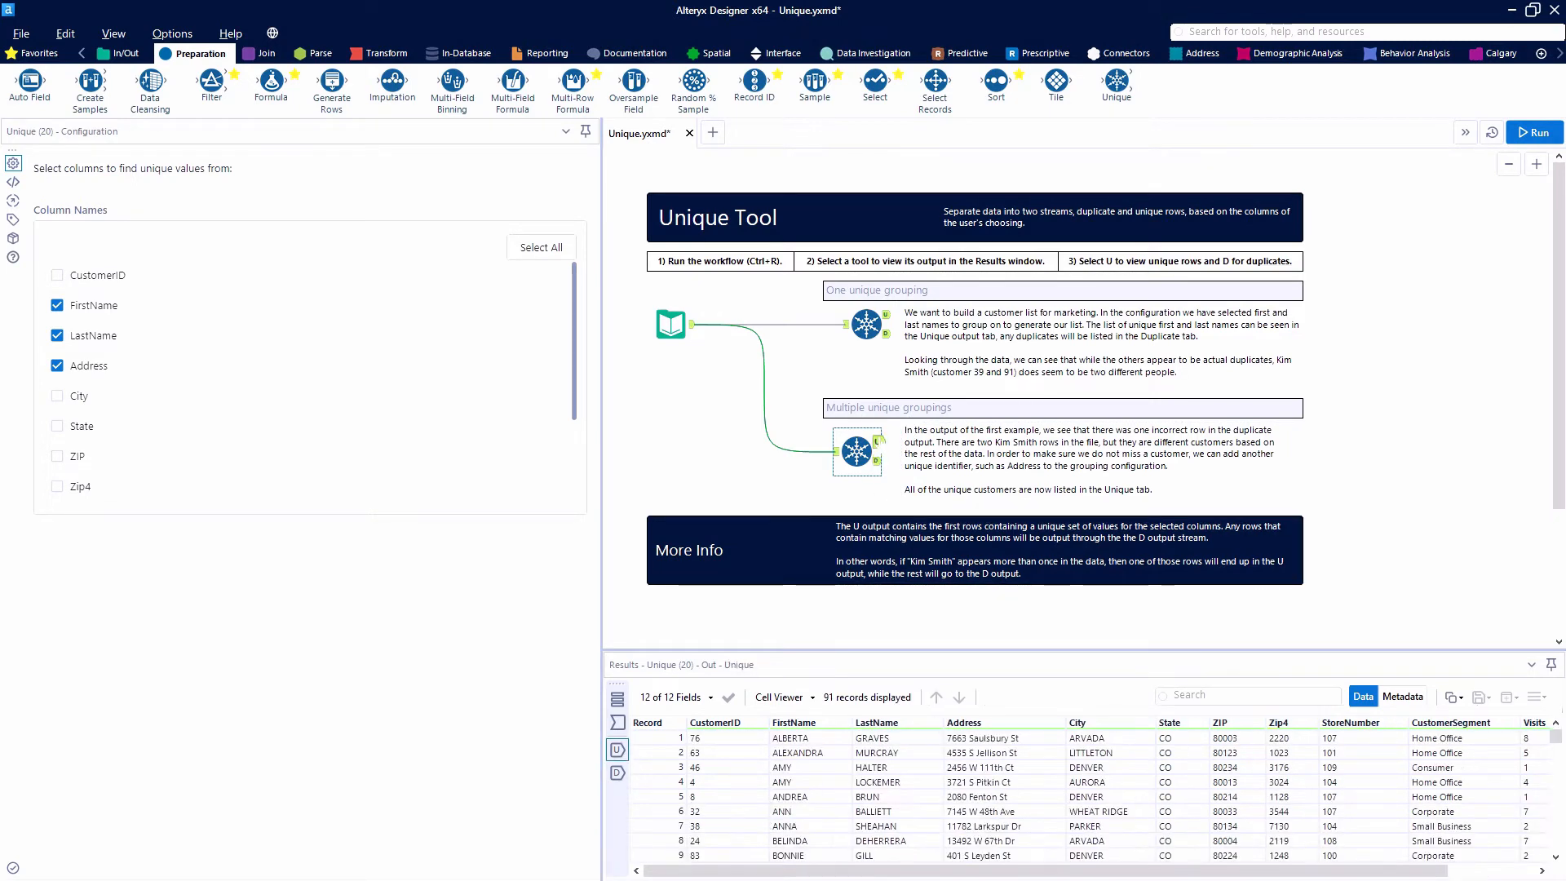
{"action": "scroll", "scroll_direction": "down", "scroll_amount": 3}
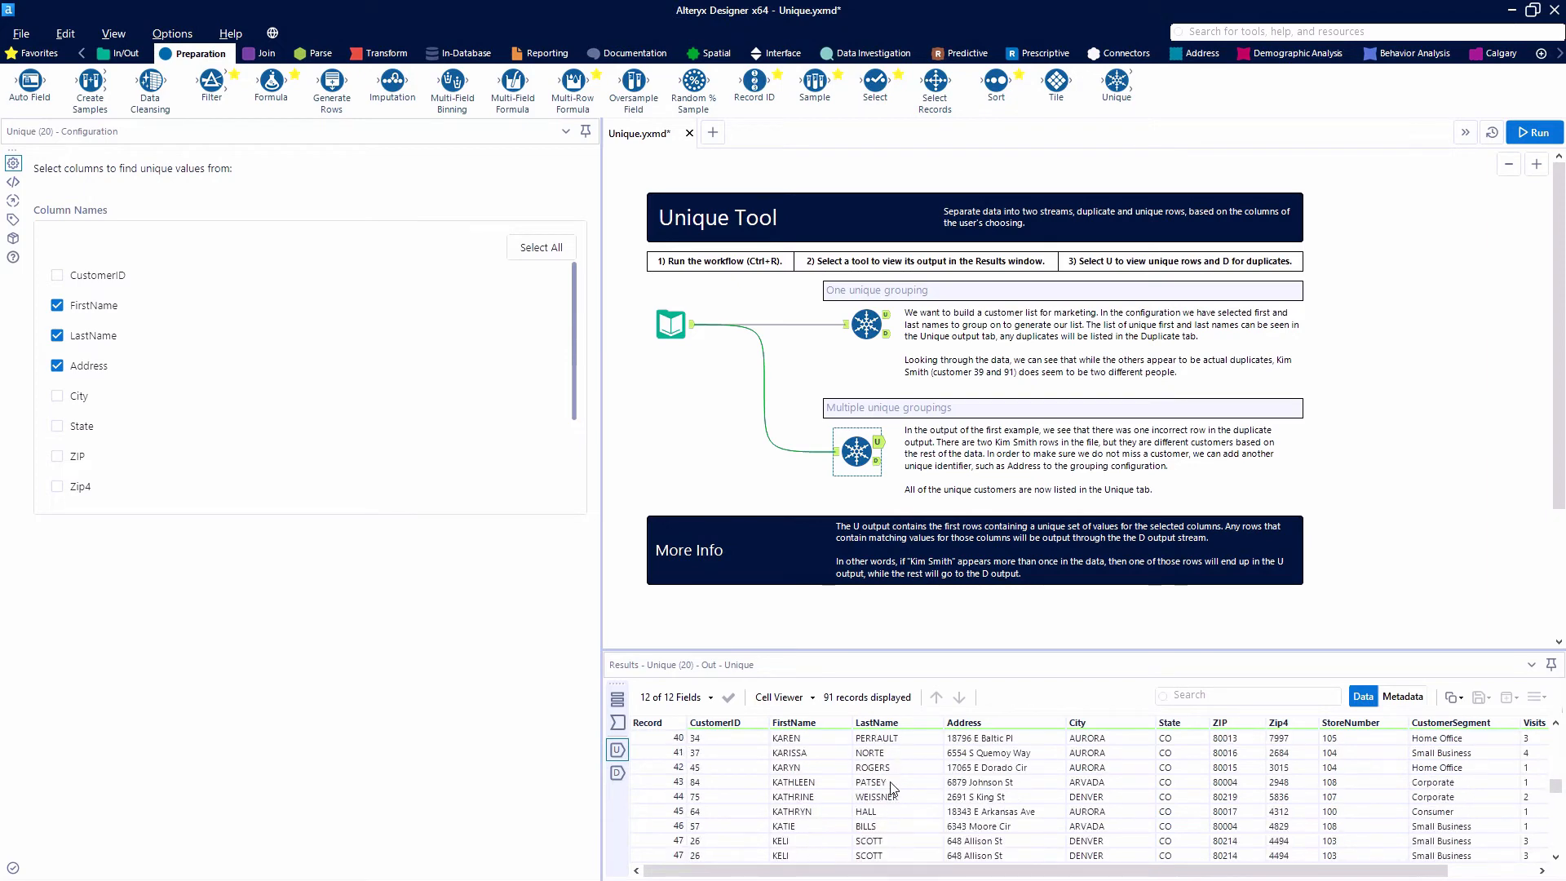
{"action": "scroll", "scroll_direction": "down", "scroll_amount": 3}
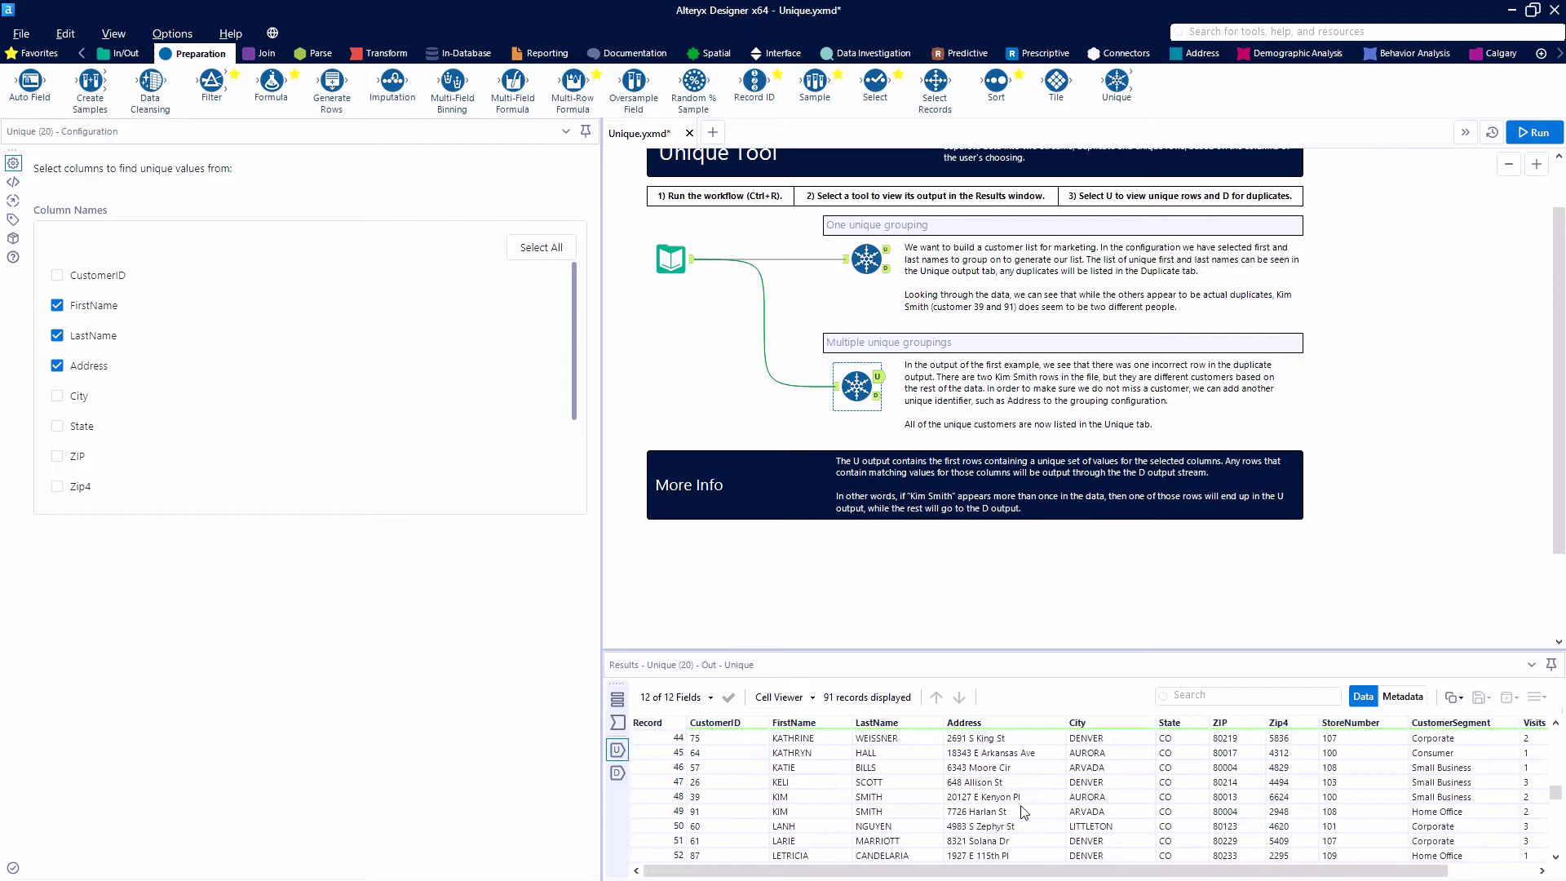
{"action": "mouse_move", "coordinate": [946, 486]}
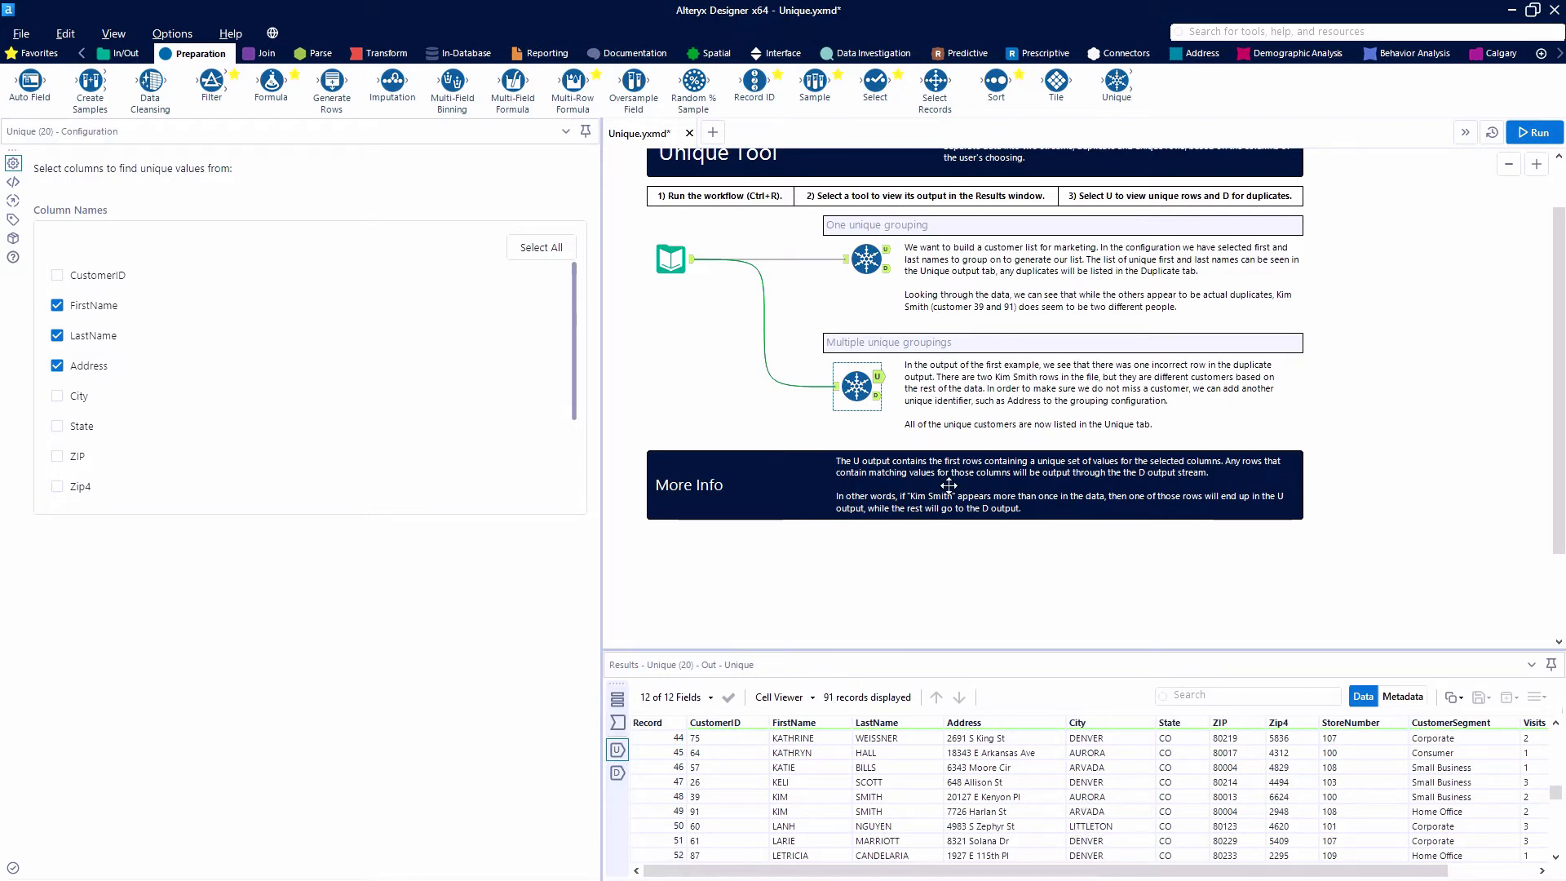
{"action": "mouse_move", "coordinate": [856, 385]}
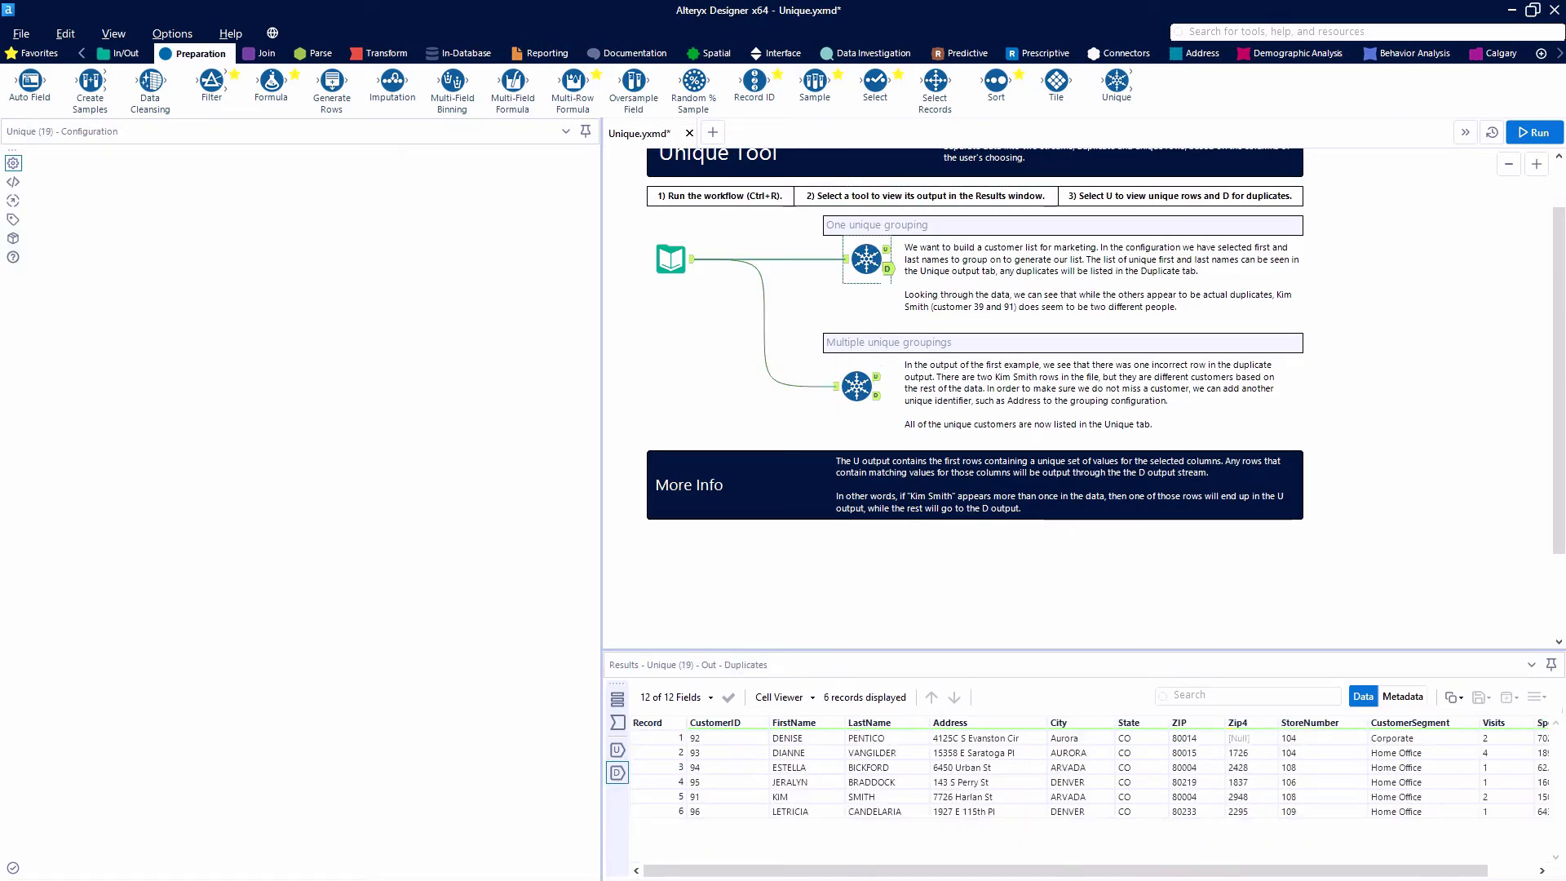
Step: Check the run summary, then the second Unique tool's 5 duplicates versus the first tool's 6
{"action": "left_click", "coordinate": [865, 260]}
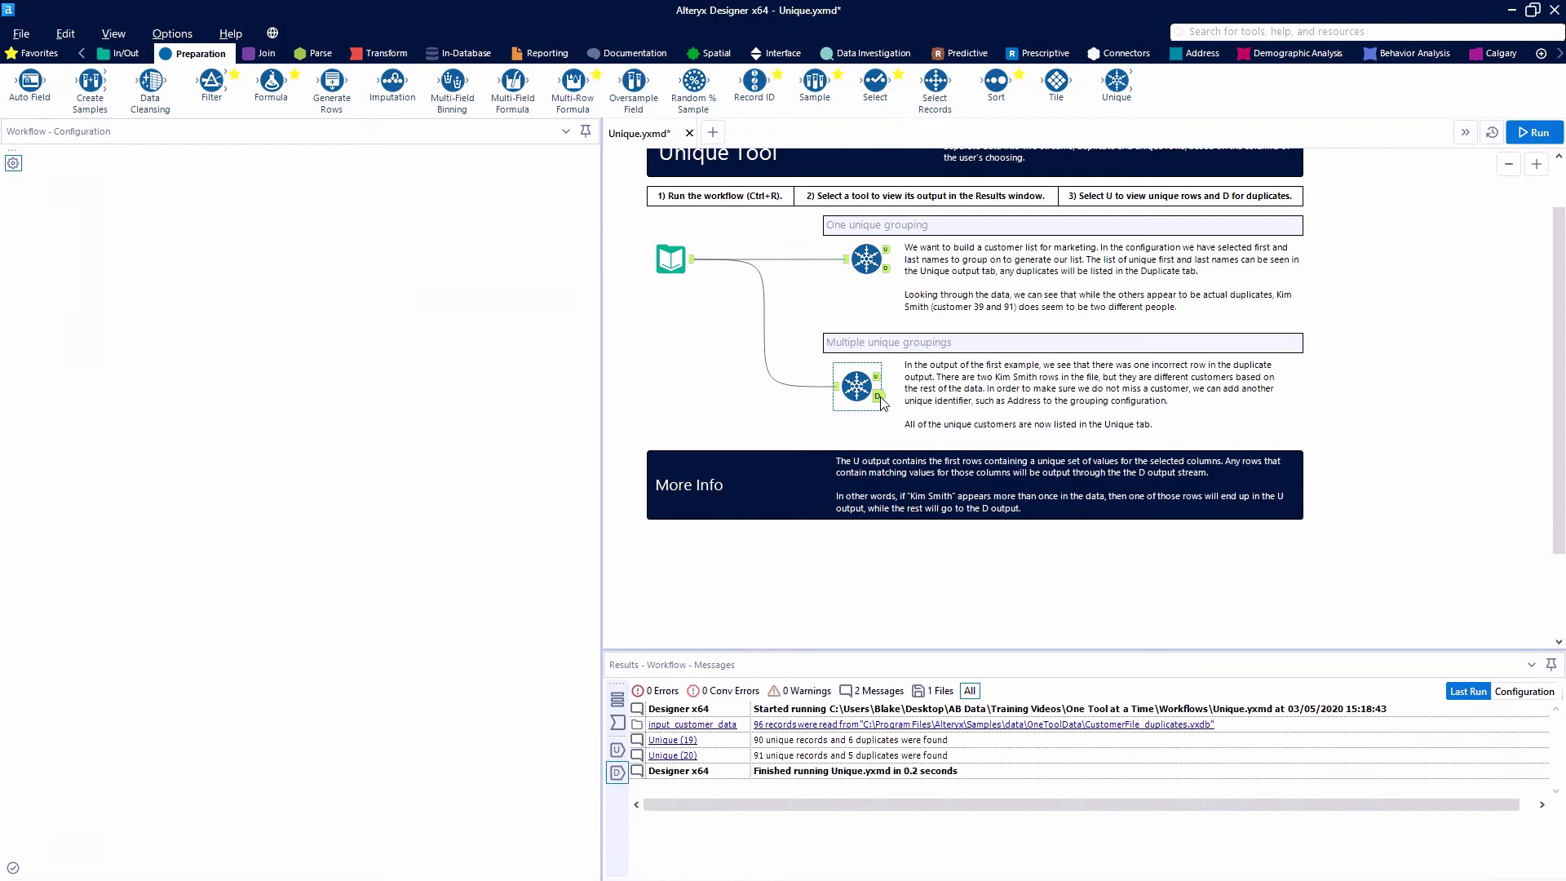
{"action": "left_click", "coordinate": [876, 386]}
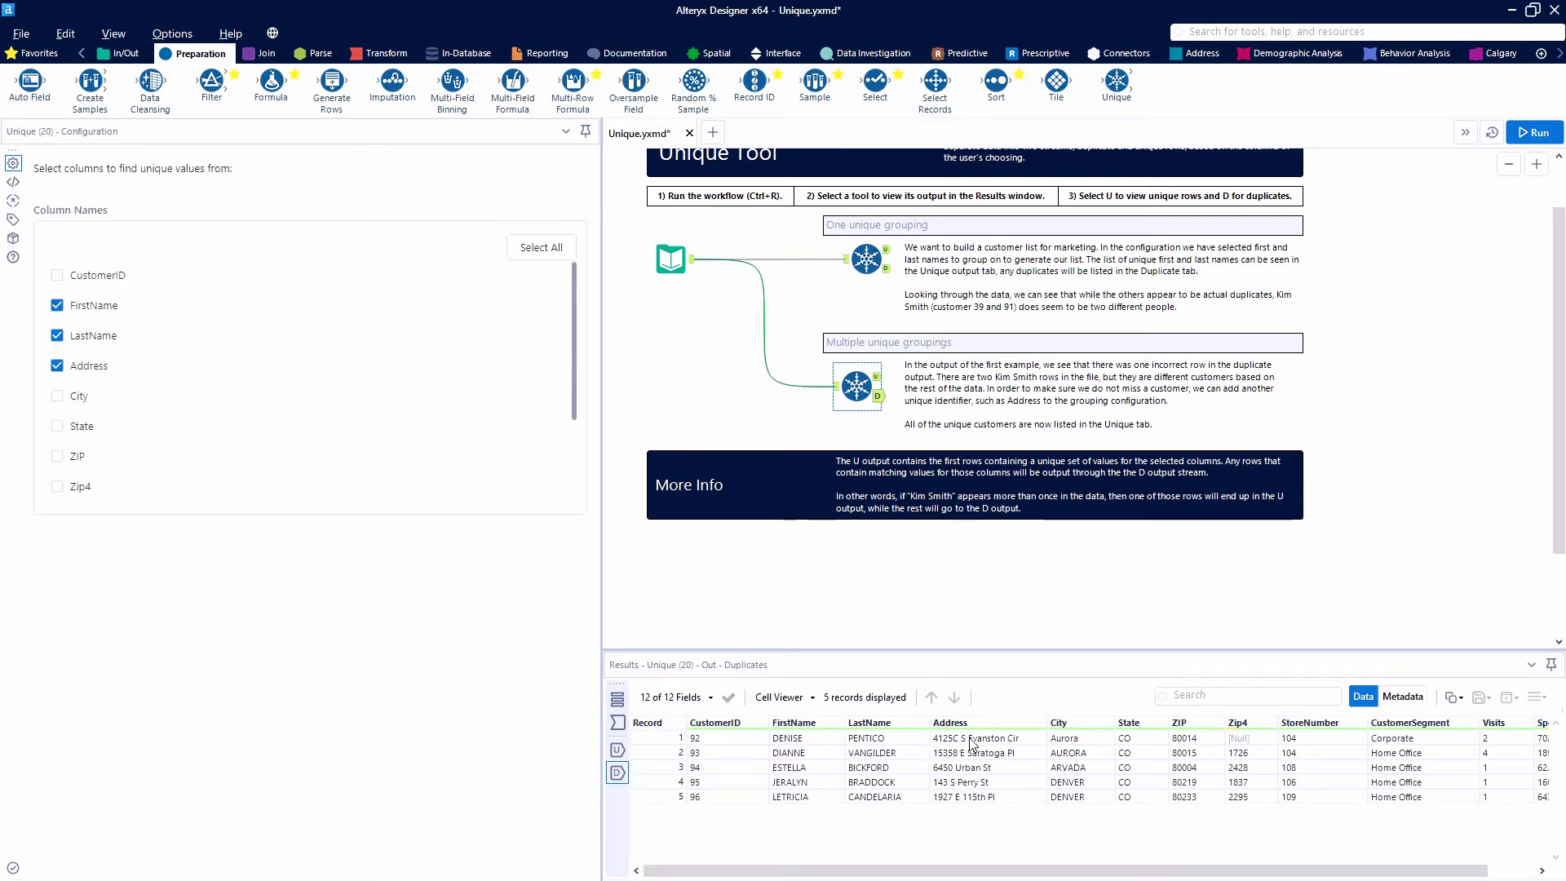
{"action": "mouse_move", "coordinate": [806, 769]}
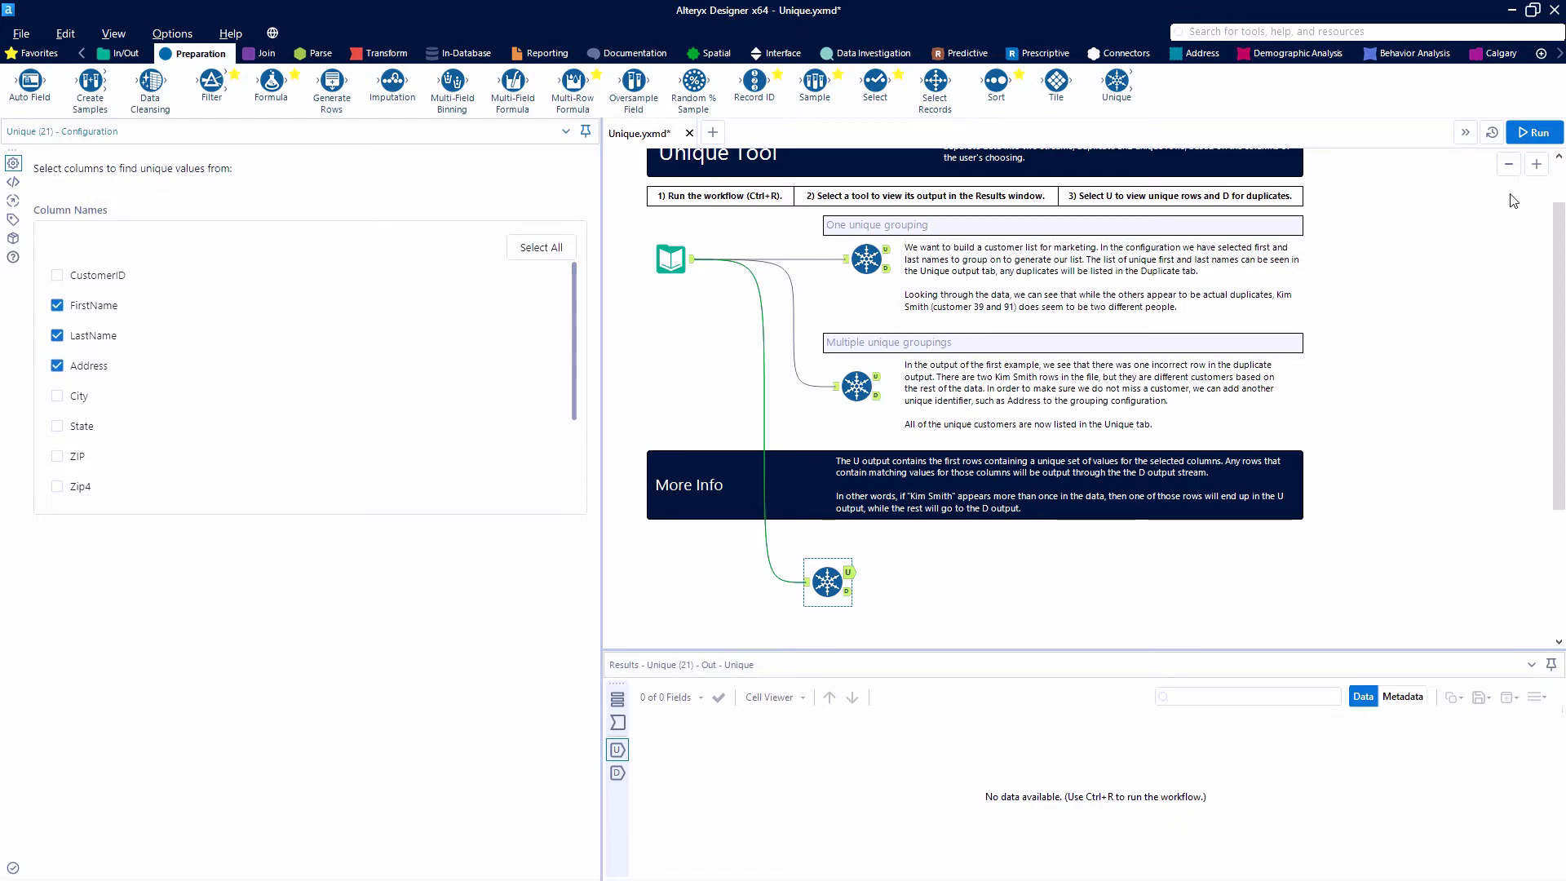
Step: Run with the third Unique tool and feed its unique and duplicate outputs into a Join
{"action": "left_click", "coordinate": [1532, 131]}
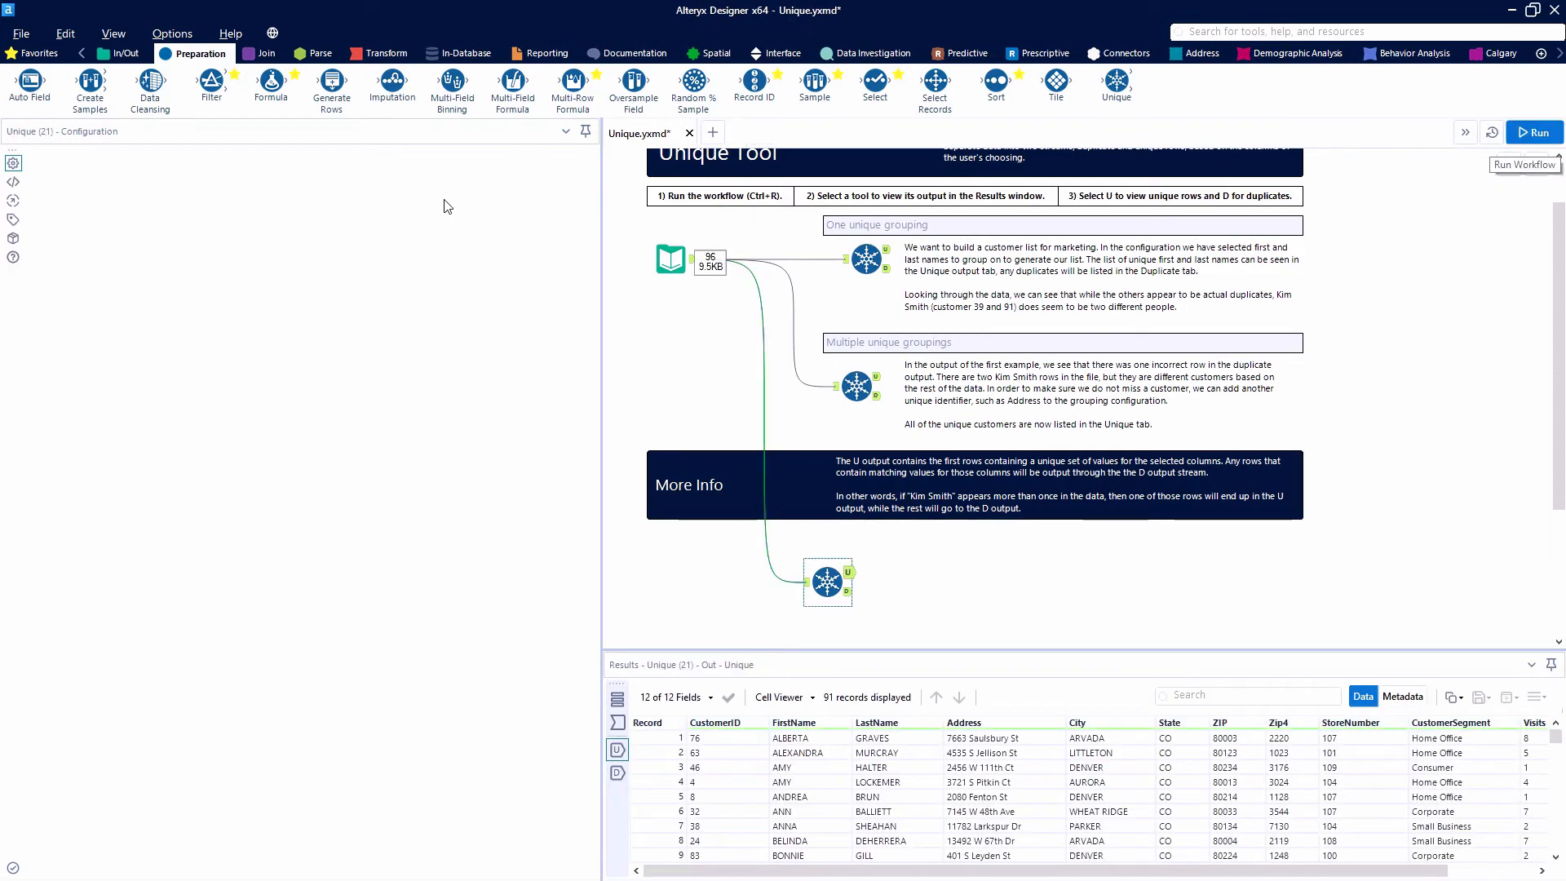
{"action": "left_click", "coordinate": [264, 52]}
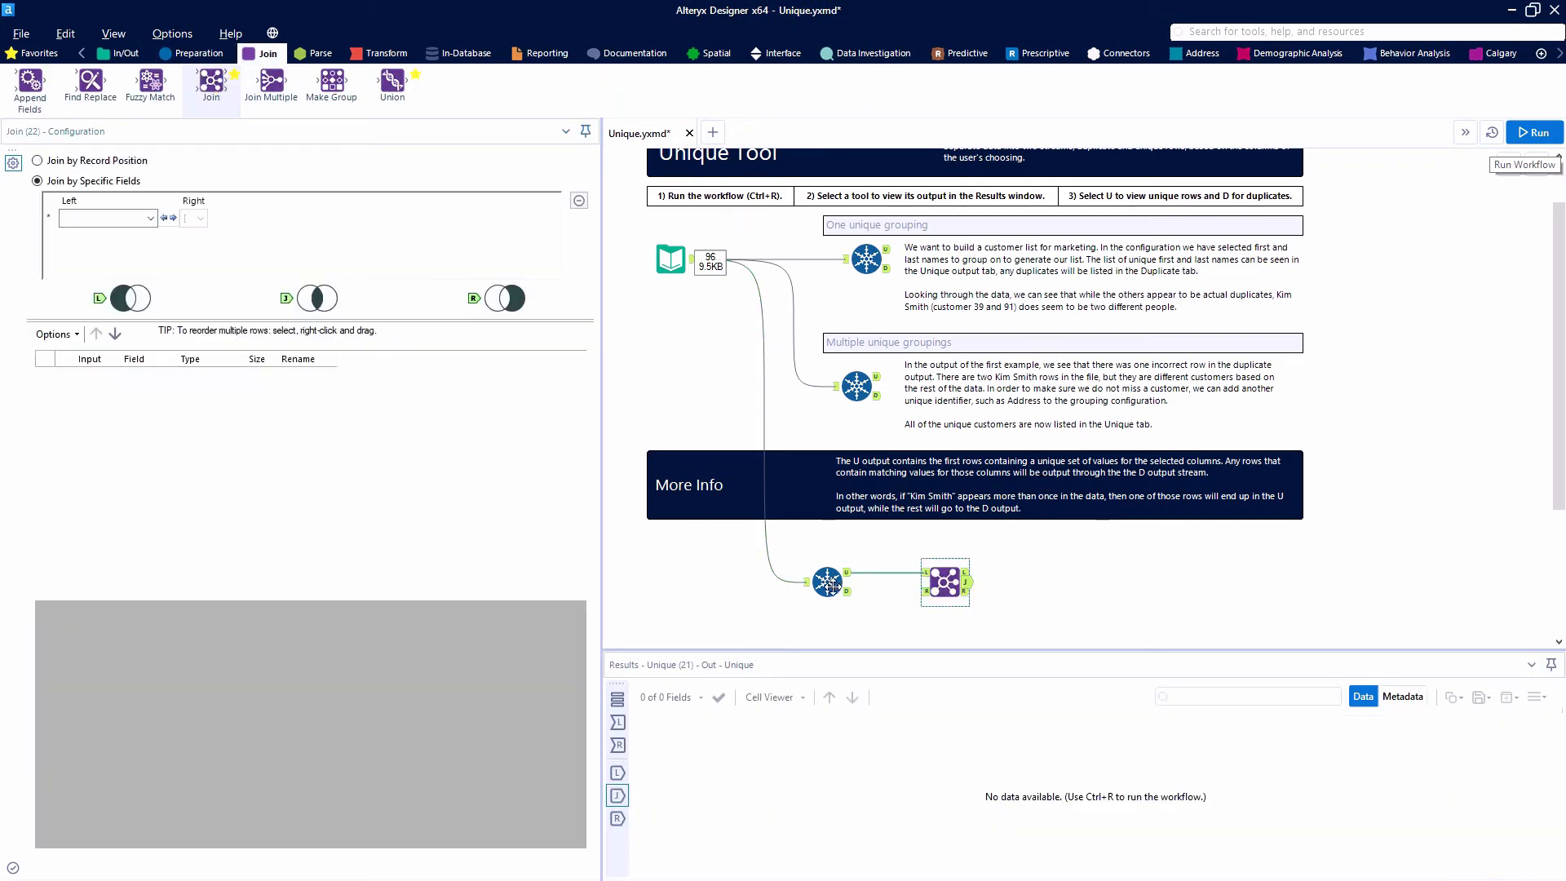
{"action": "left_click", "coordinate": [944, 583]}
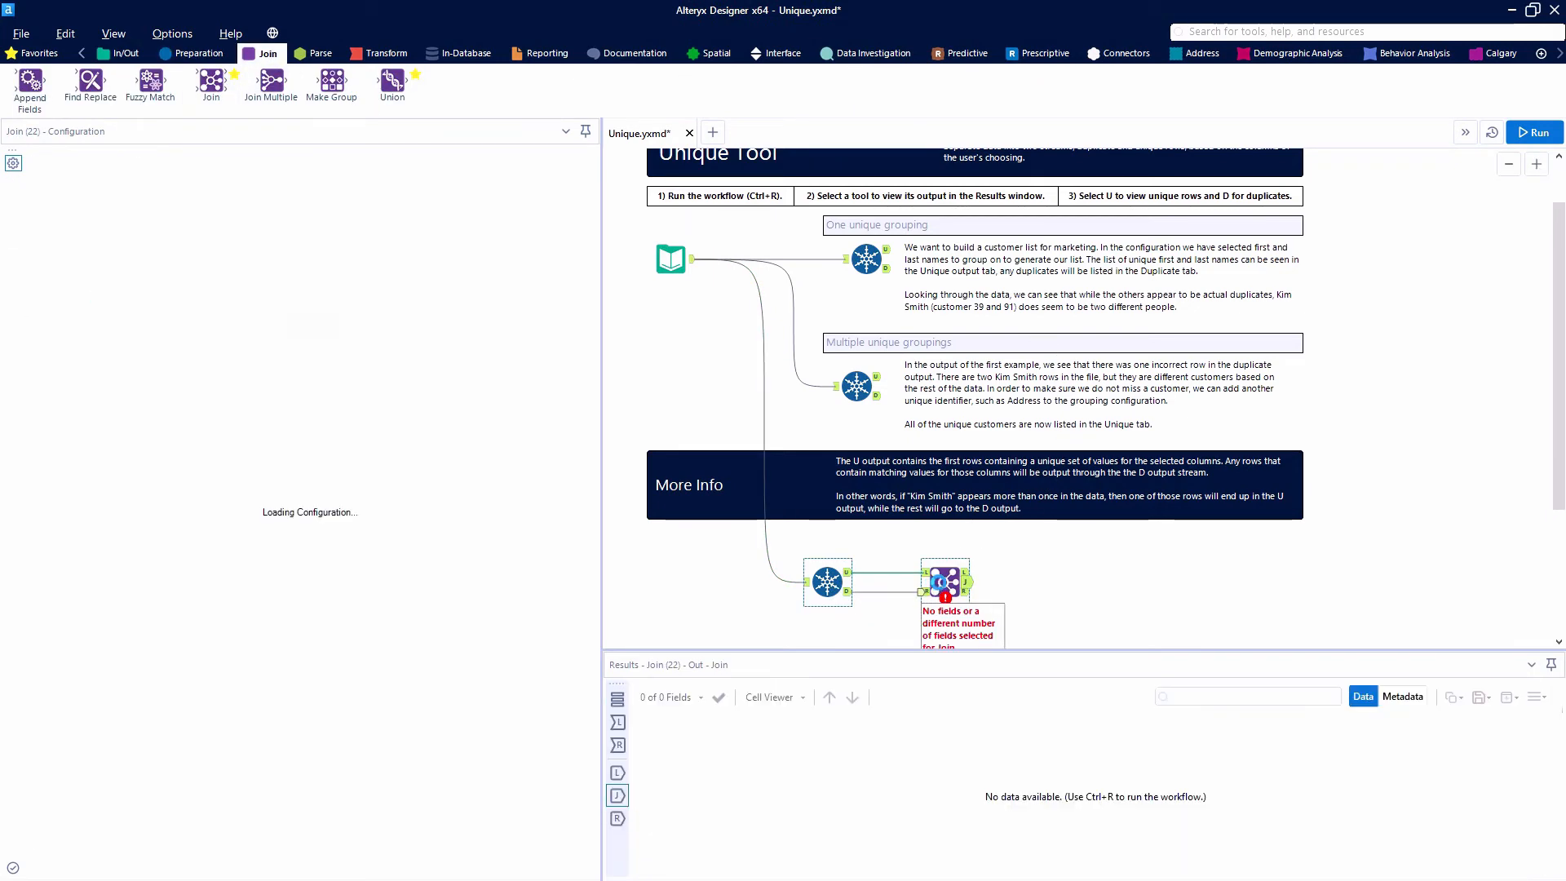
{"action": "left_click", "coordinate": [945, 582]}
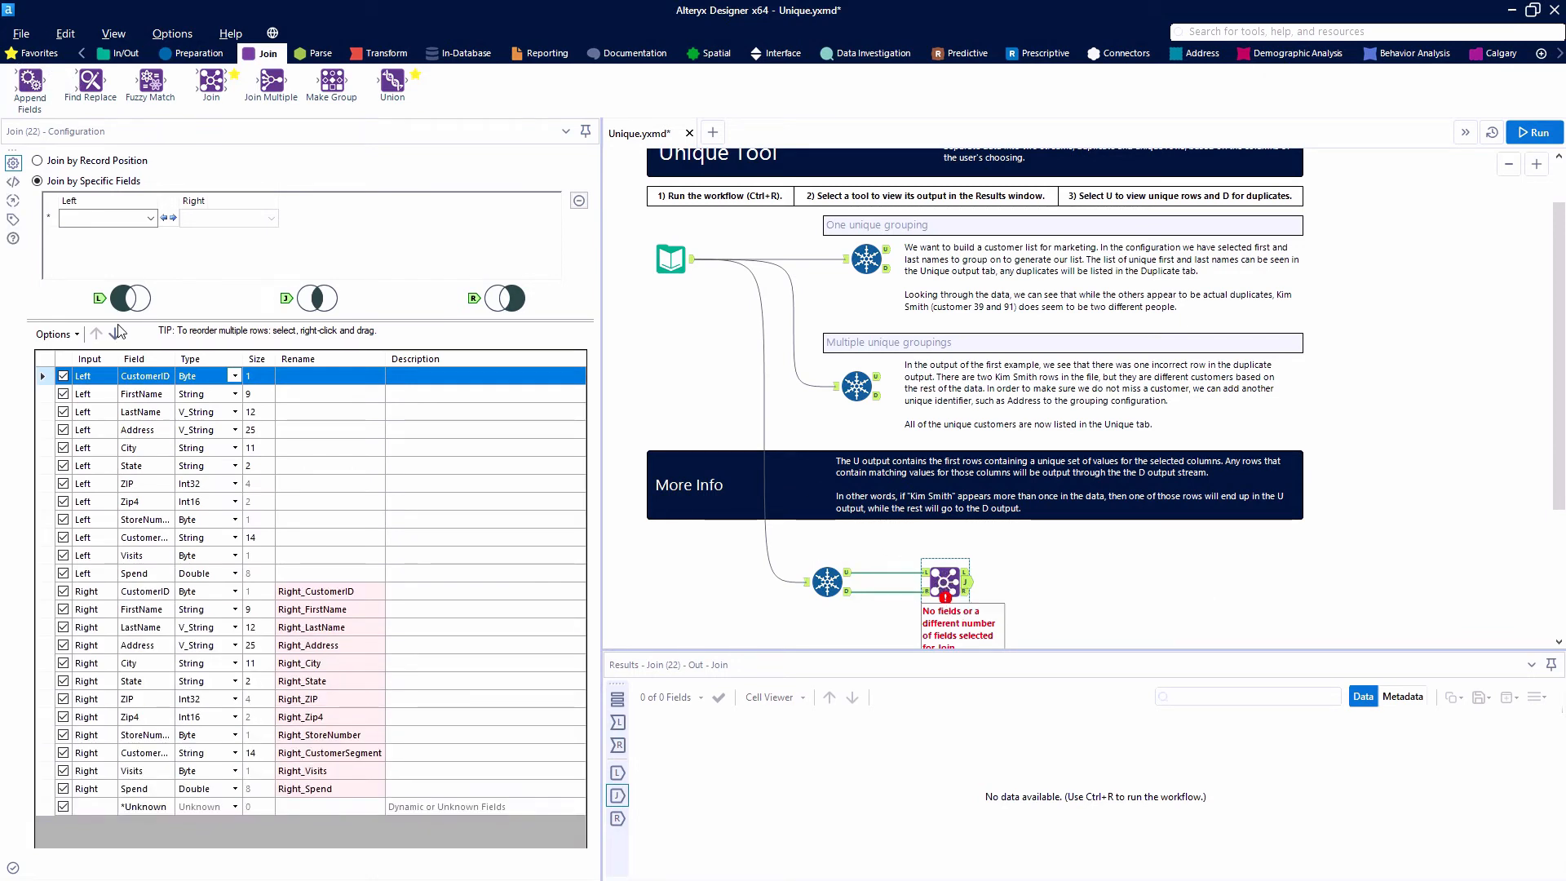
Step: Drop all right-side fields and match the Join on FirstName, LastName and Address
{"action": "left_click", "coordinate": [51, 333]}
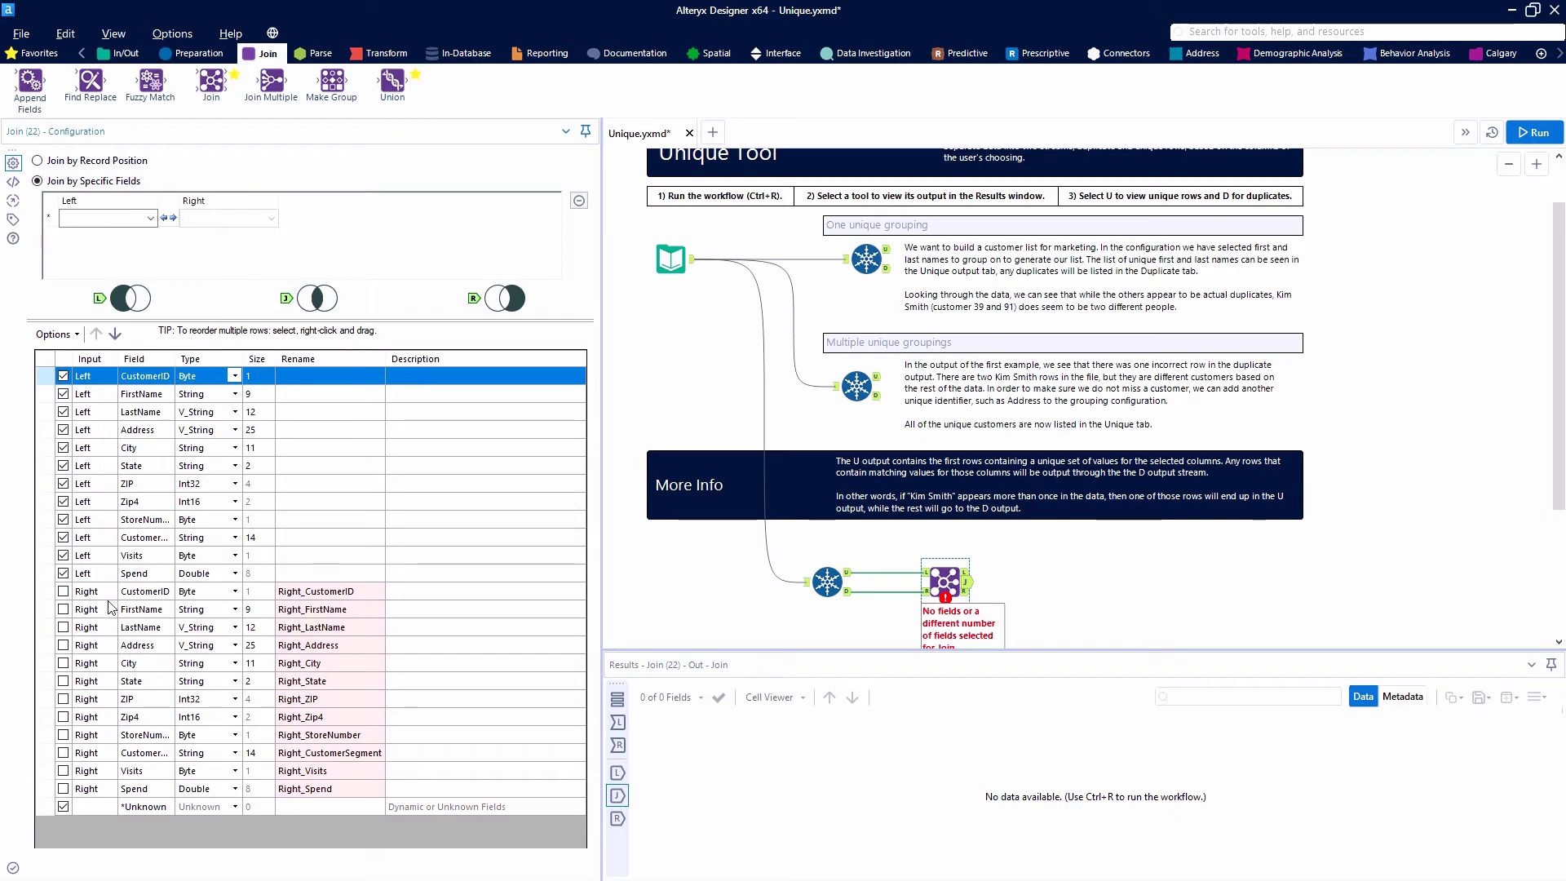
{"action": "left_click", "coordinate": [150, 217]}
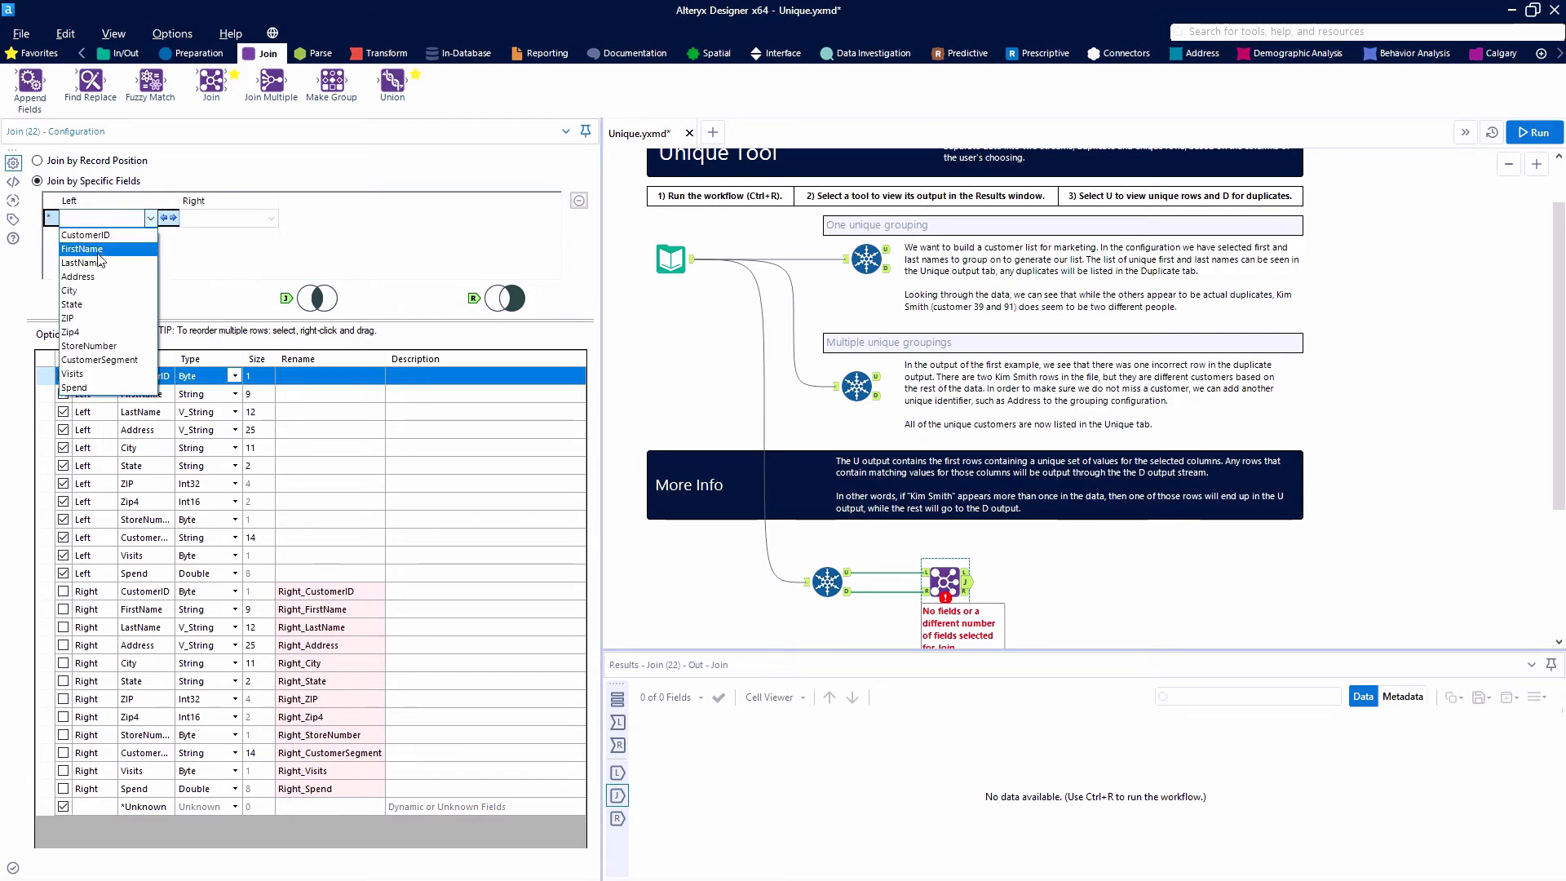
{"action": "left_click", "coordinate": [81, 248]}
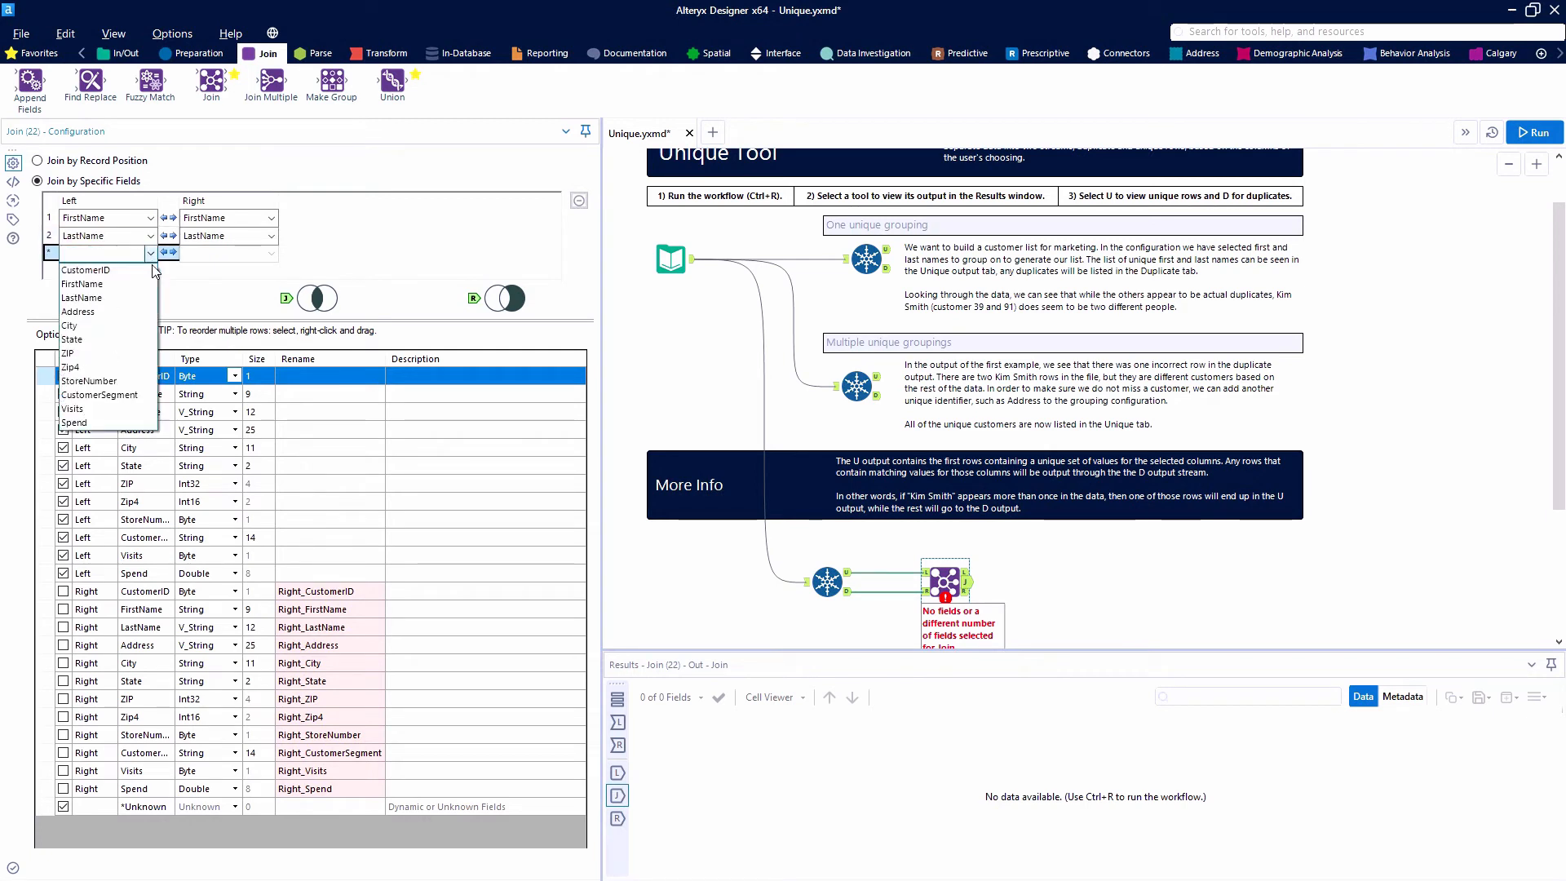
{"action": "left_click", "coordinate": [78, 310]}
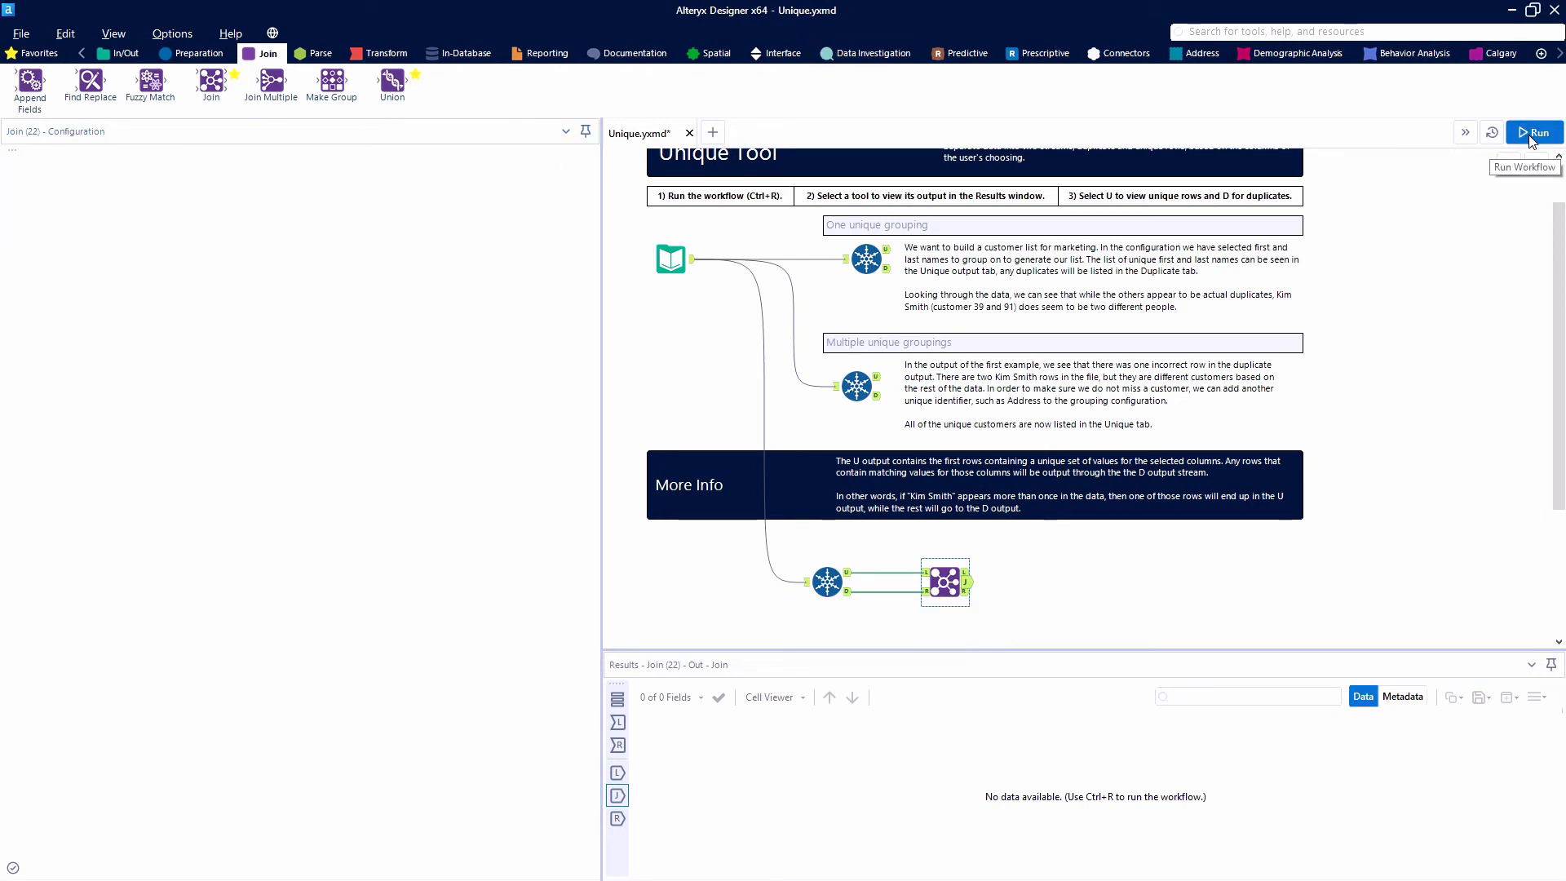
Step: Run the workflow and view the Join's 5 matched duplicate records
{"action": "left_click", "coordinate": [1532, 131]}
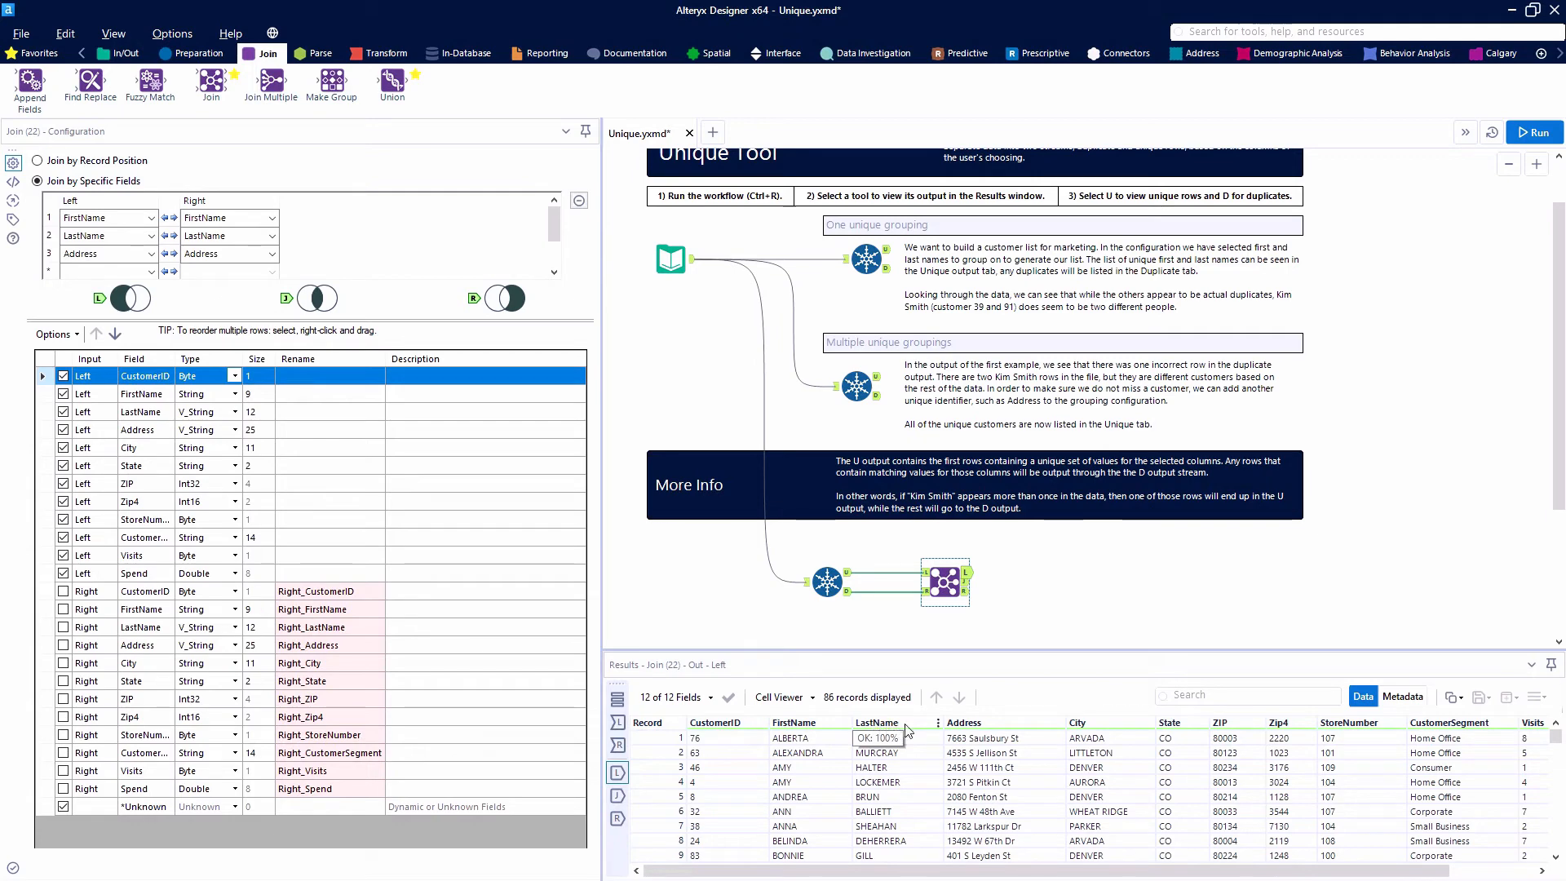
{"action": "mouse_move", "coordinate": [996, 743]}
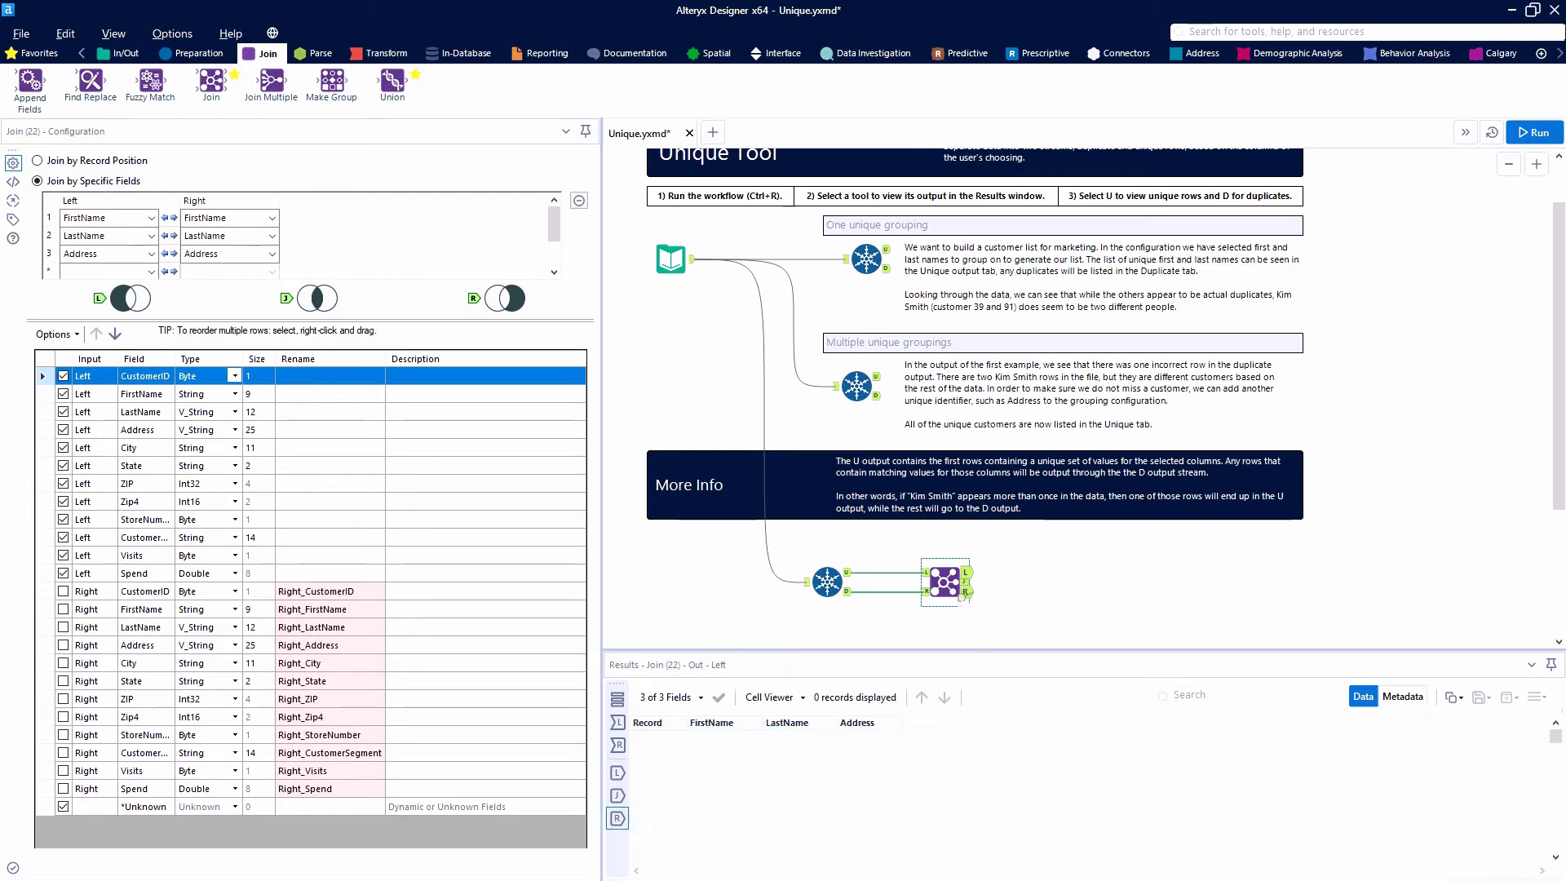
{"action": "left_click", "coordinate": [964, 591]}
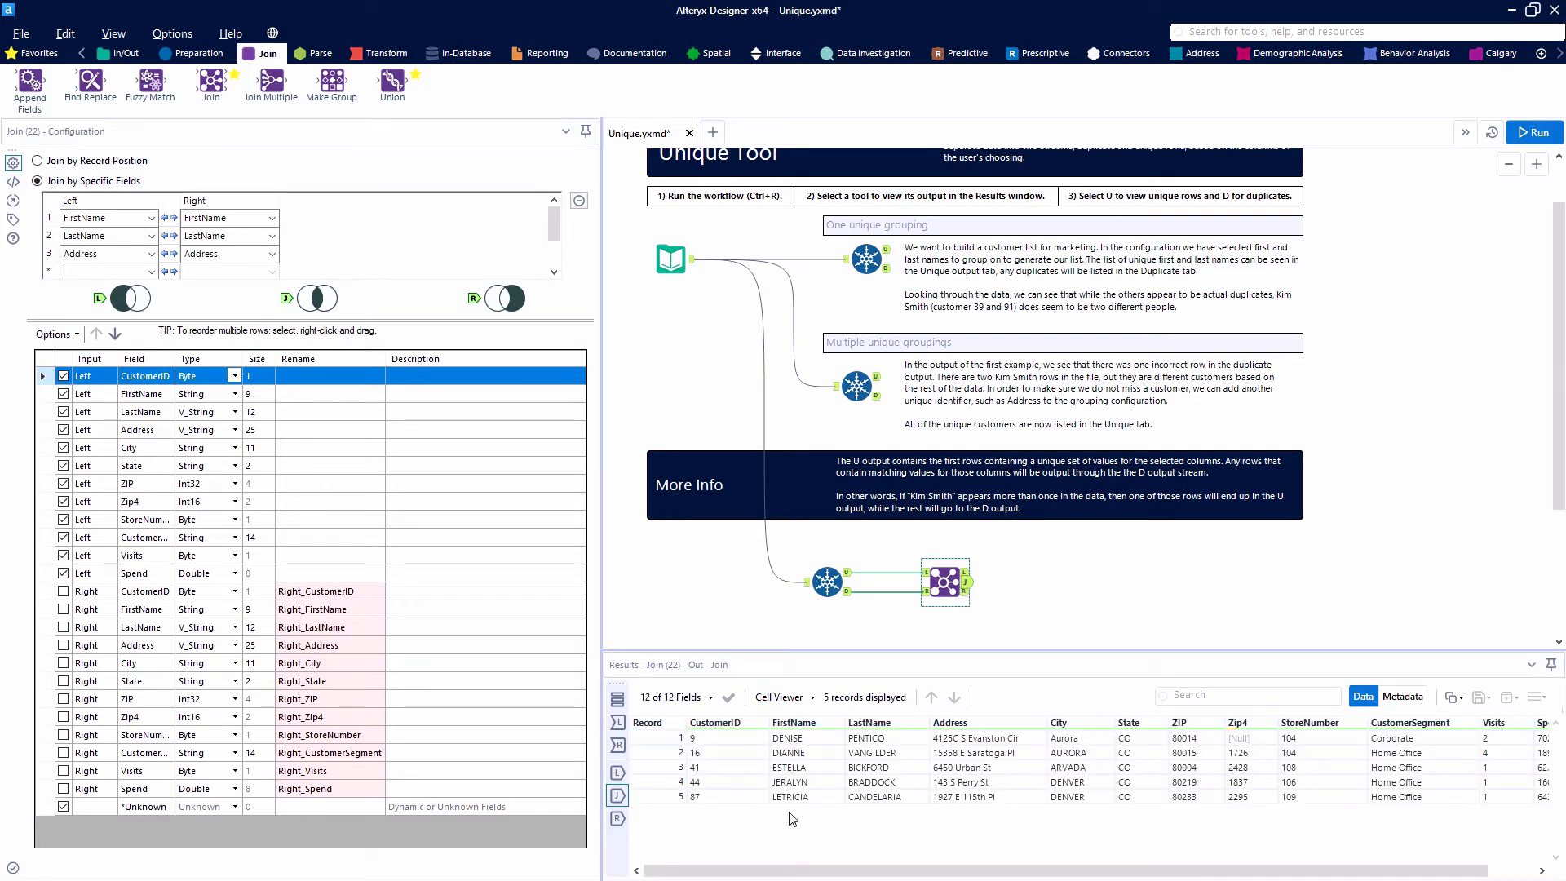
{"action": "mouse_move", "coordinate": [896, 819]}
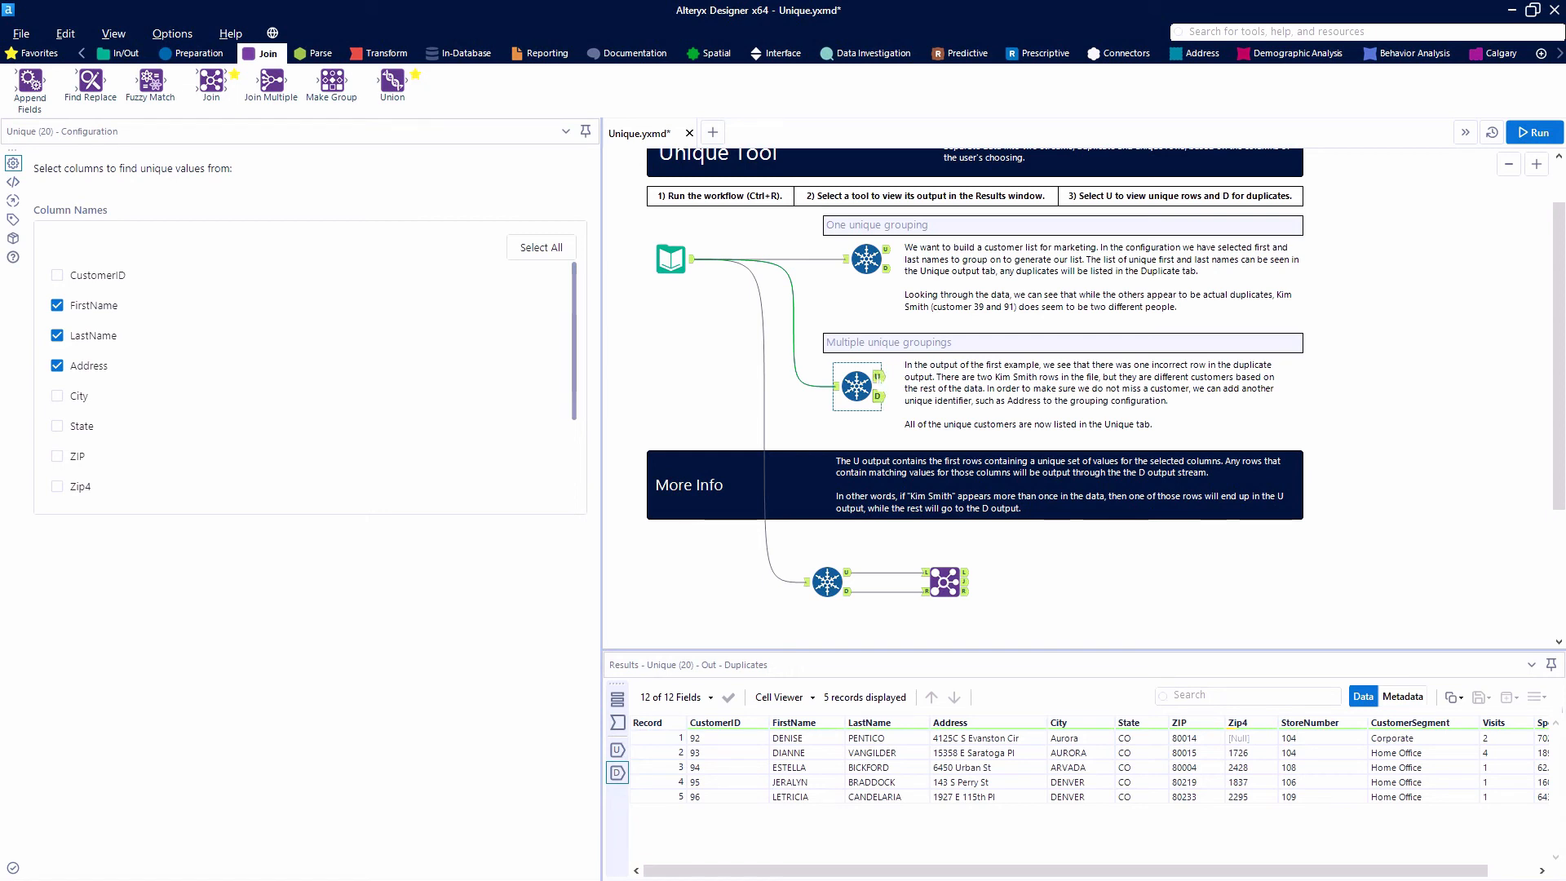
Step: Attach a Browse from Favorites to the Join's left output and run, showing 86 records
{"action": "left_click", "coordinate": [941, 581]}
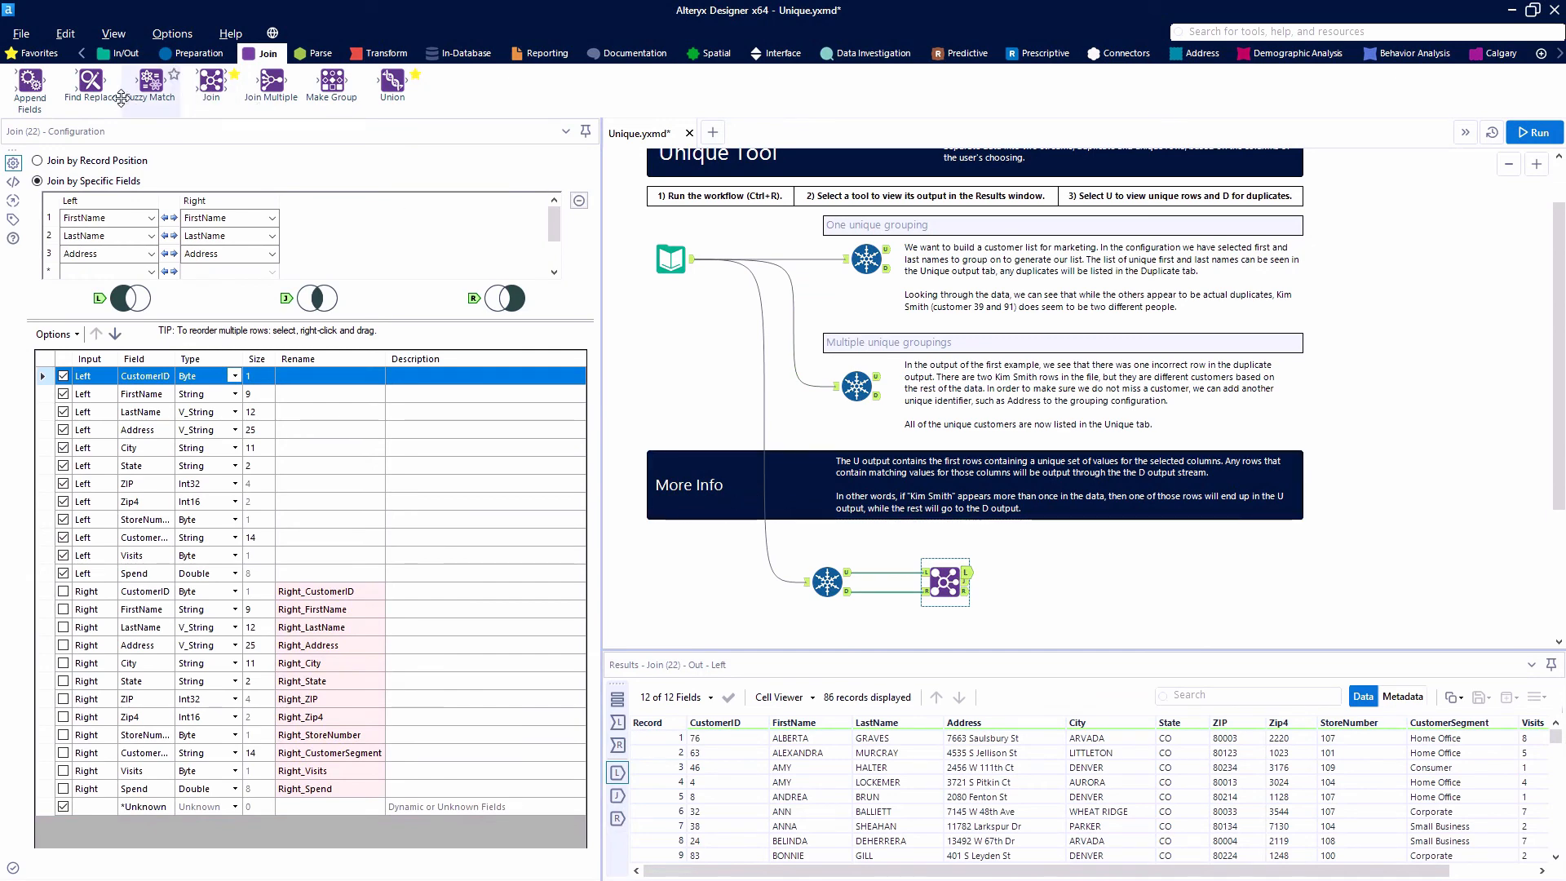
{"action": "left_click", "coordinate": [38, 52]}
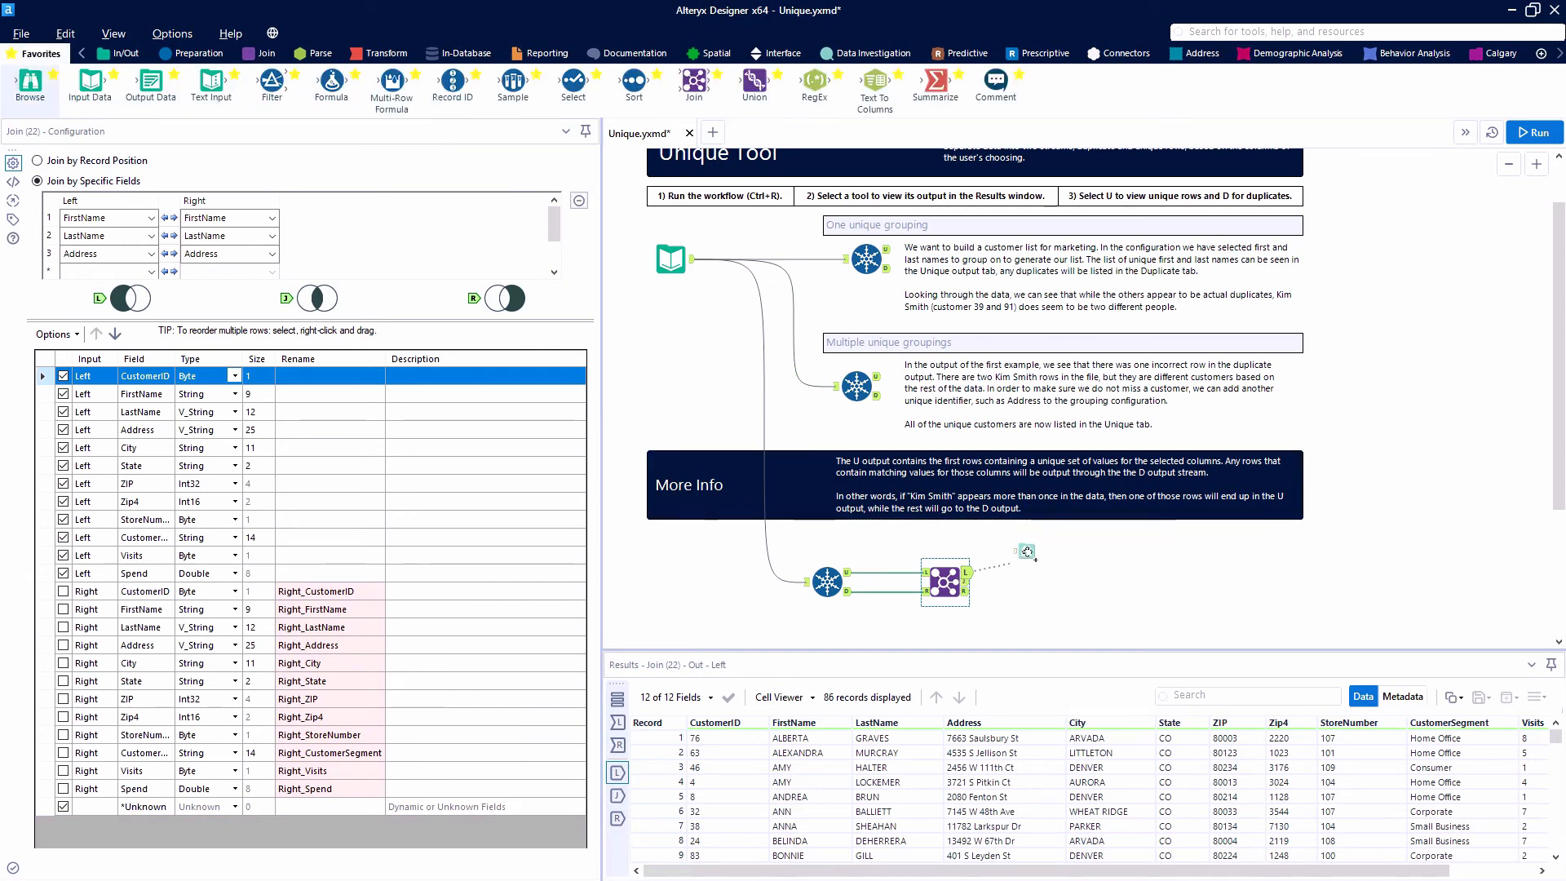
{"action": "left_click", "coordinate": [1131, 572]}
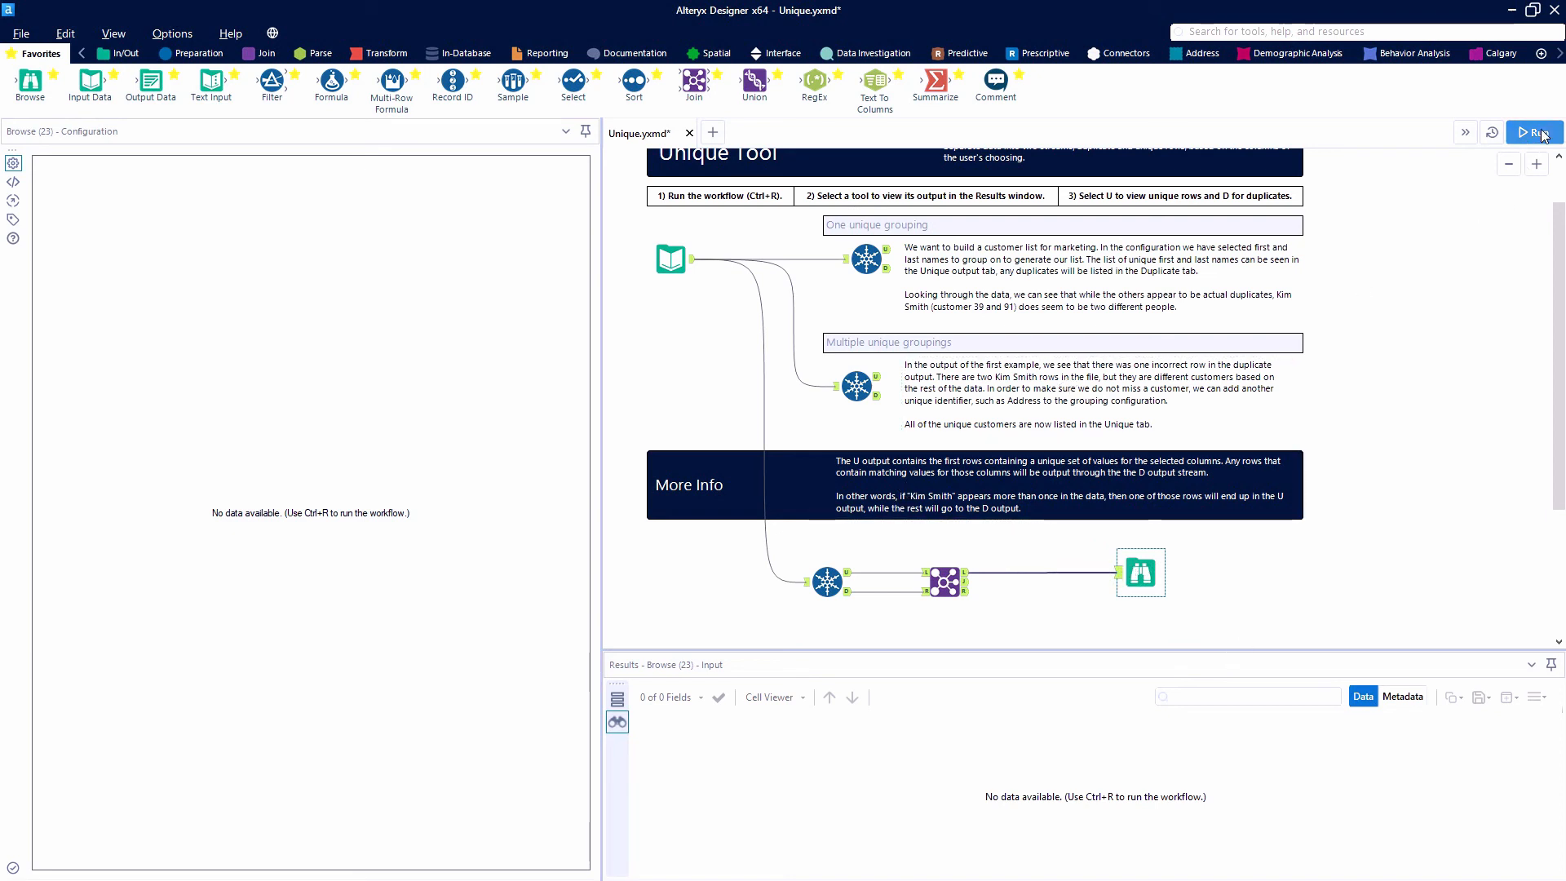
{"action": "left_click", "coordinate": [1535, 130]}
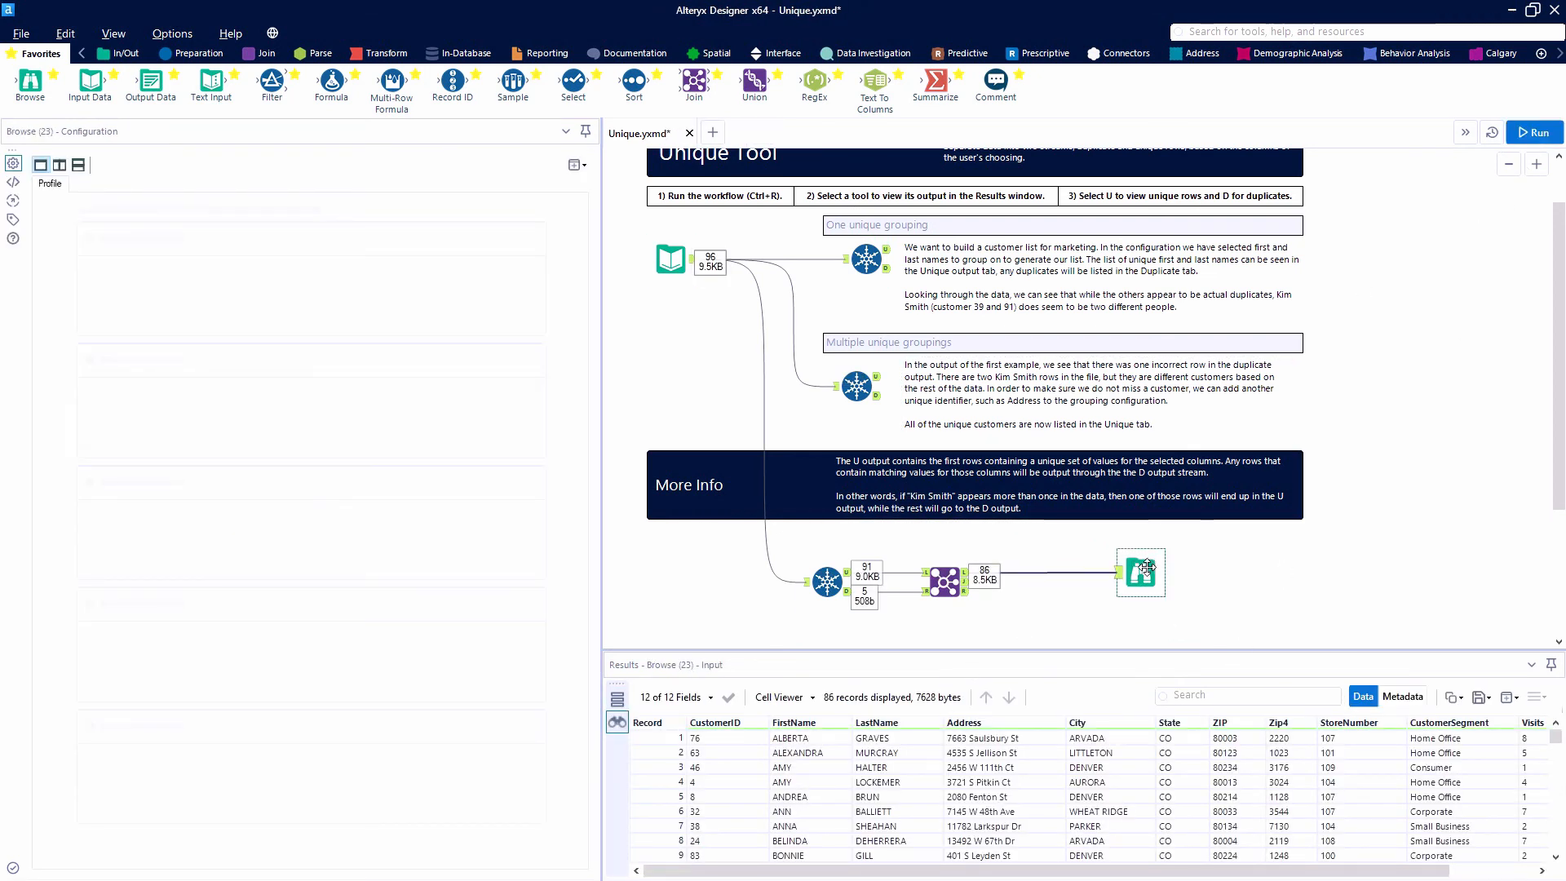